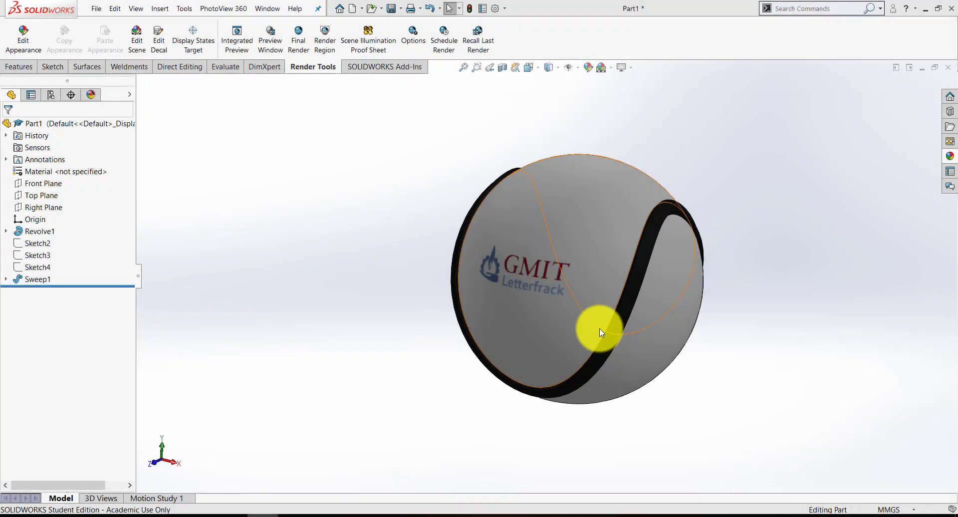
pyautogui.moveTo(464, 315)
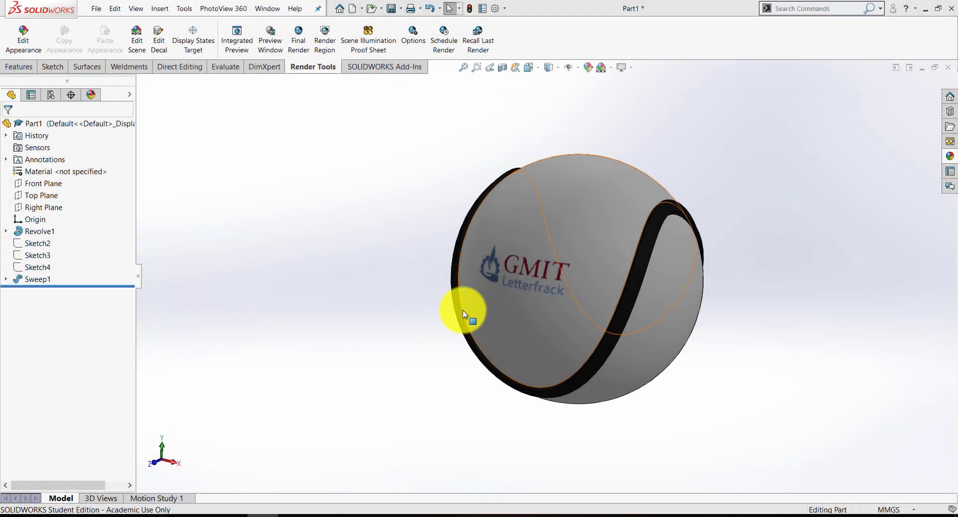
# Sketch a circle centred on the origin of the Front Plane with an 80 mm diameter
pyautogui.moveTo(464, 315); pyautogui.dragTo(448, 321)
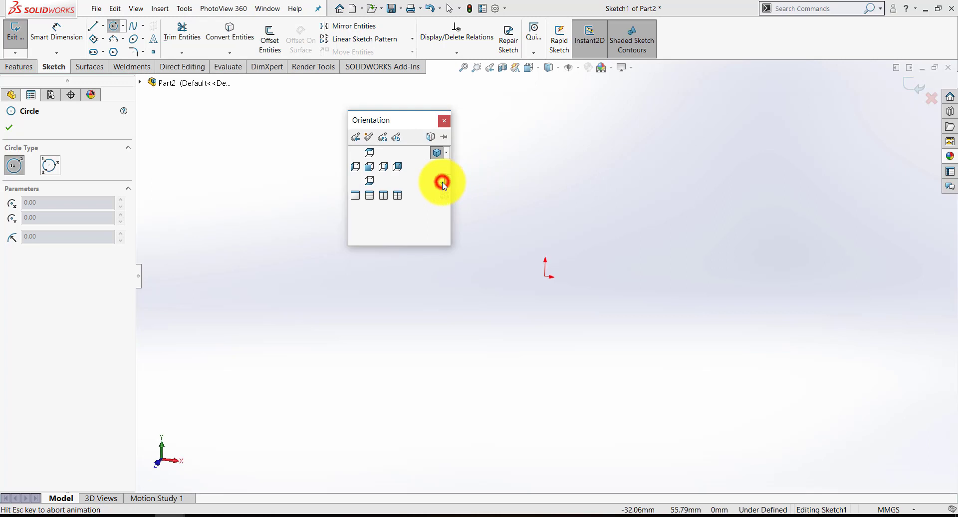
pyautogui.click(355, 166)
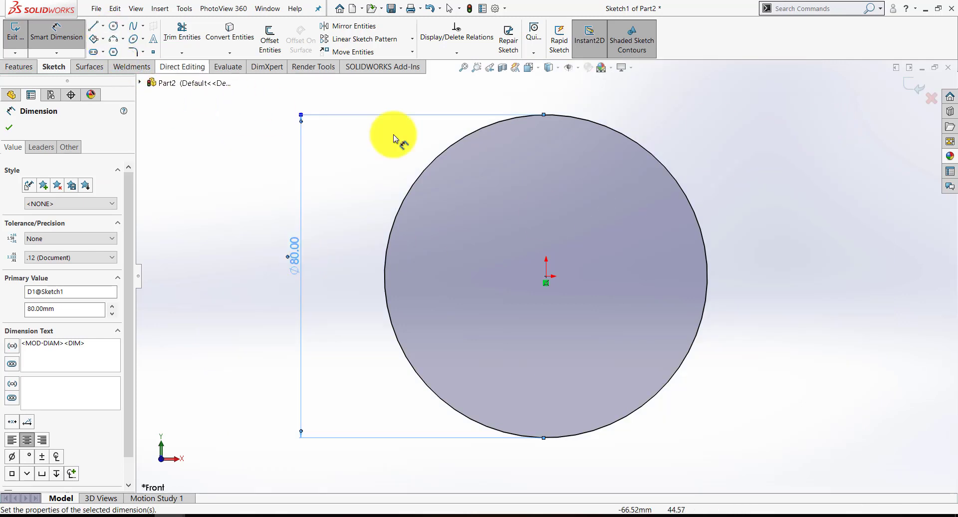
pyautogui.moveTo(449, 180)
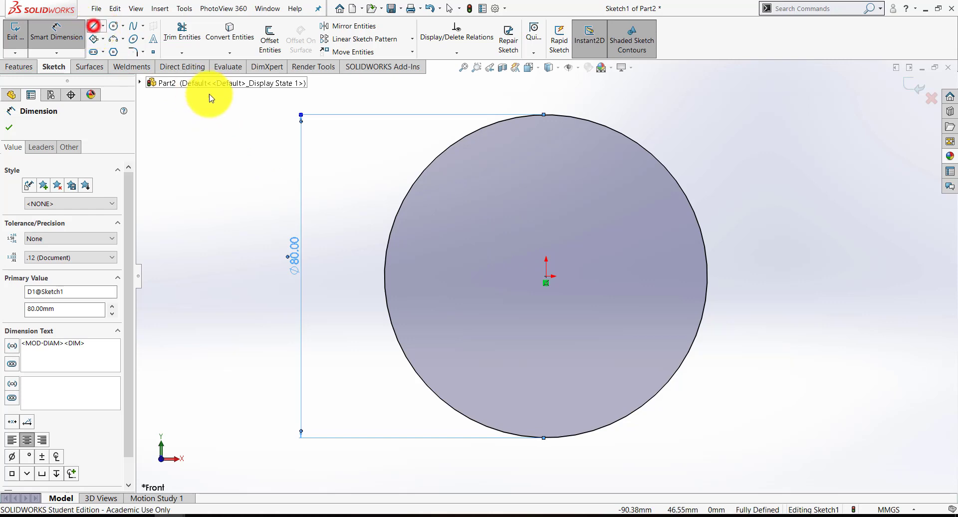
pyautogui.click(9, 127)
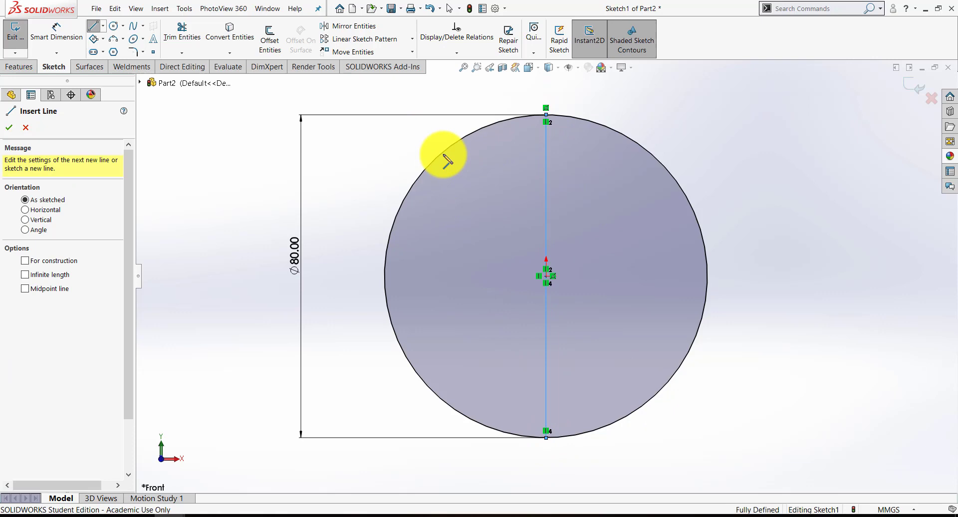
# Finish the vertical line through the circle's centre and start trimming the left arc
pyautogui.click(9, 127)
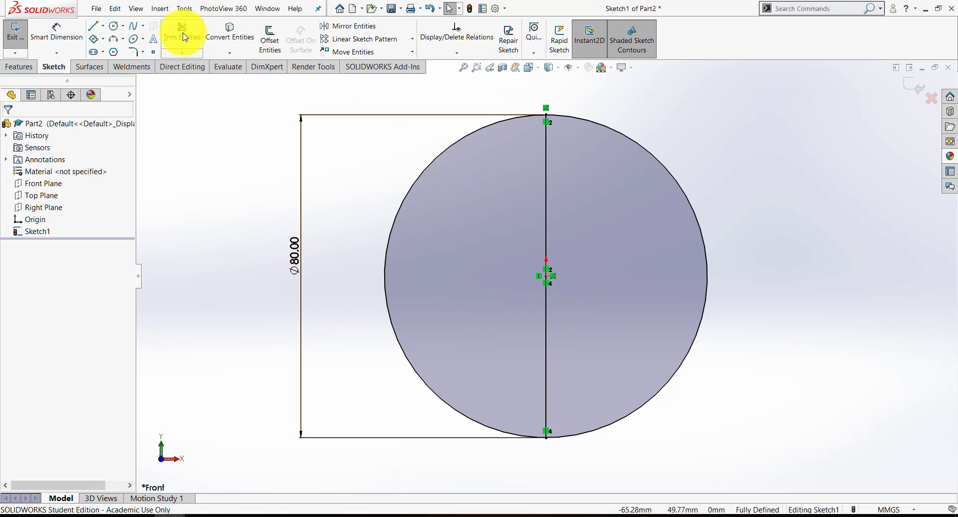
pyautogui.click(182, 37)
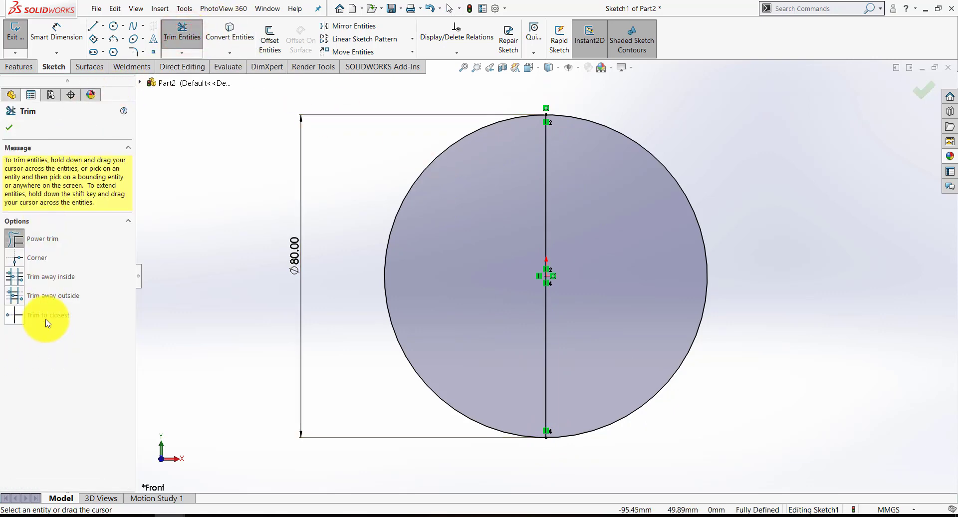
pyautogui.moveTo(18, 235)
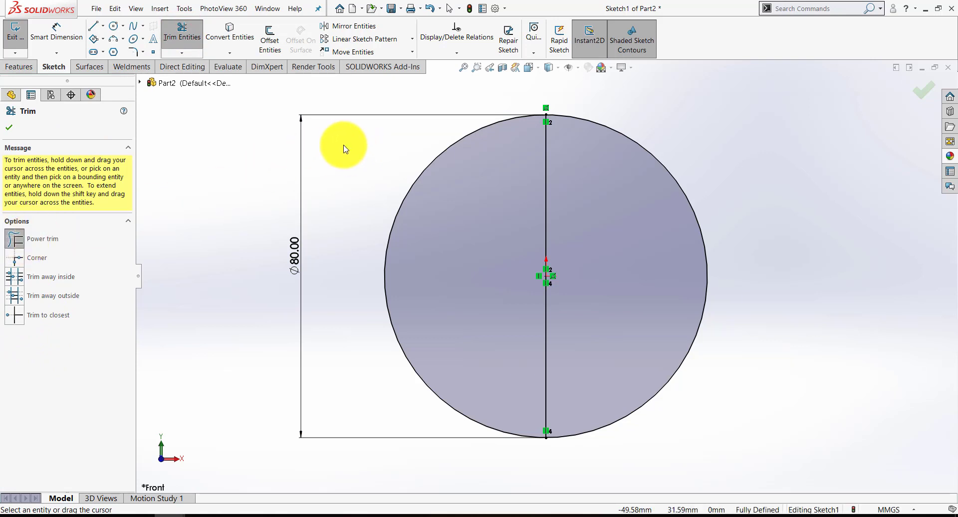
pyautogui.moveTo(351, 160)
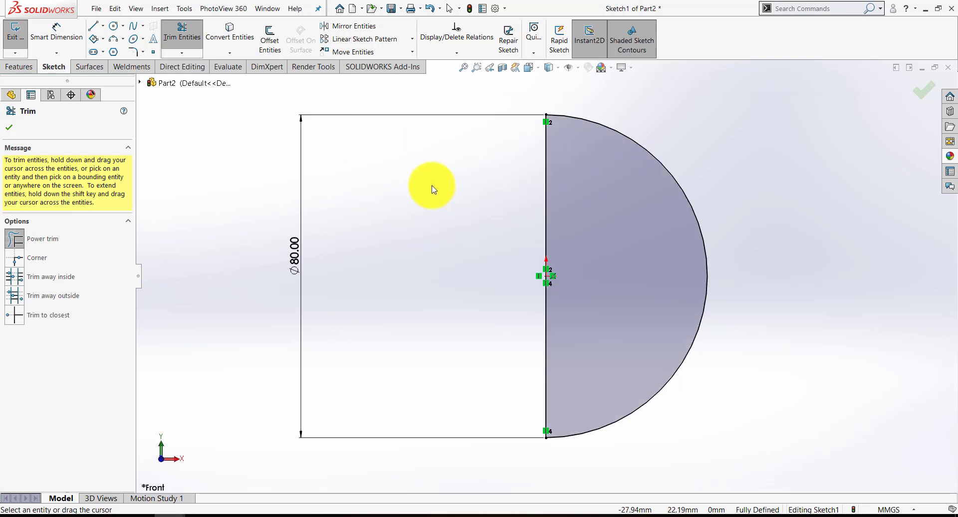
pyautogui.moveTo(739, 496)
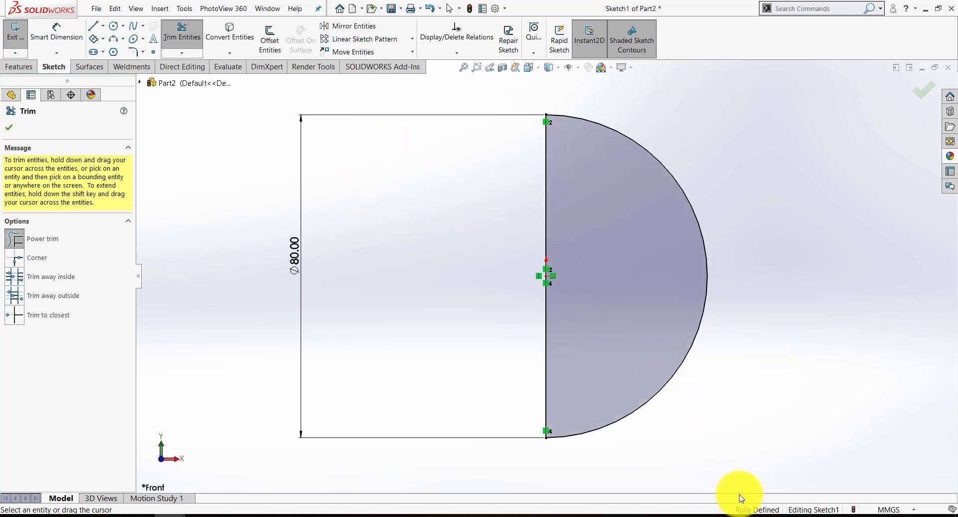
pyautogui.moveTo(912, 109)
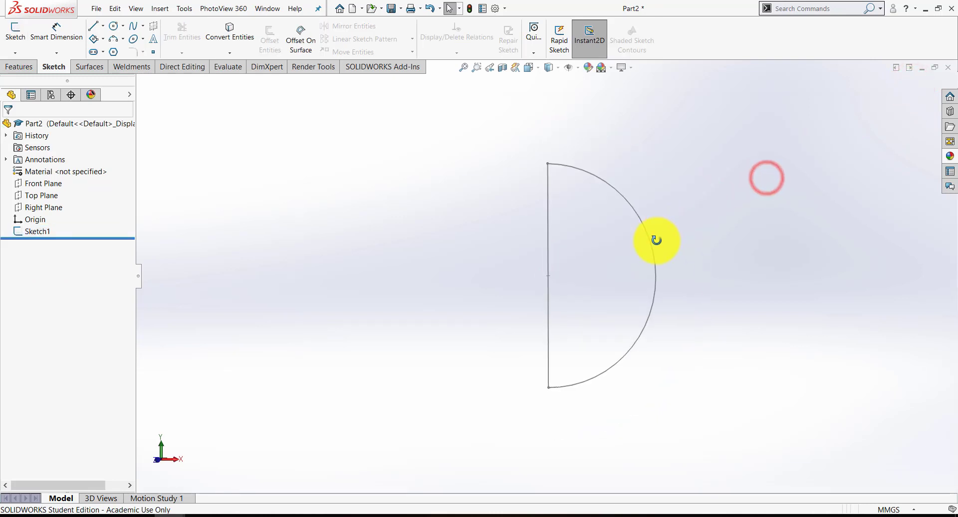
# Revolve the half-circle about its straight line into a solid sphere
pyautogui.click(20, 67)
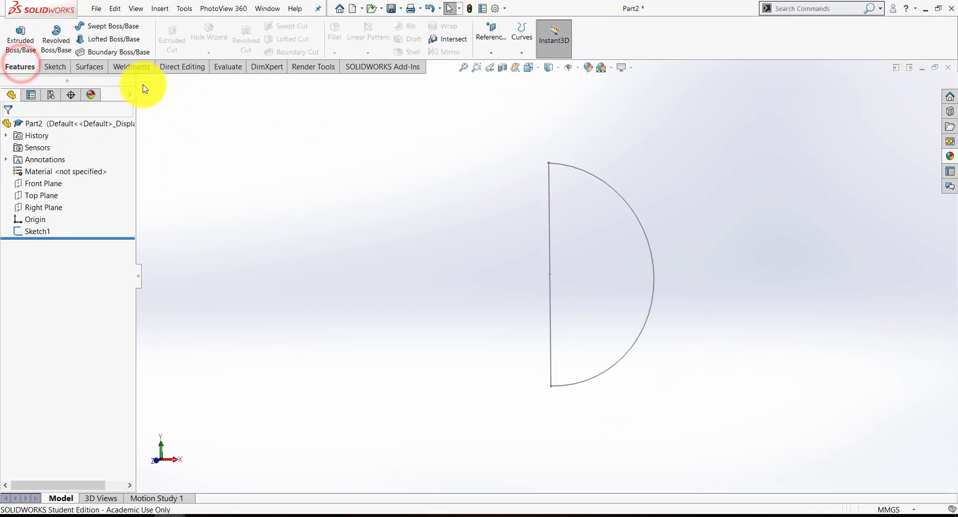
pyautogui.click(55, 38)
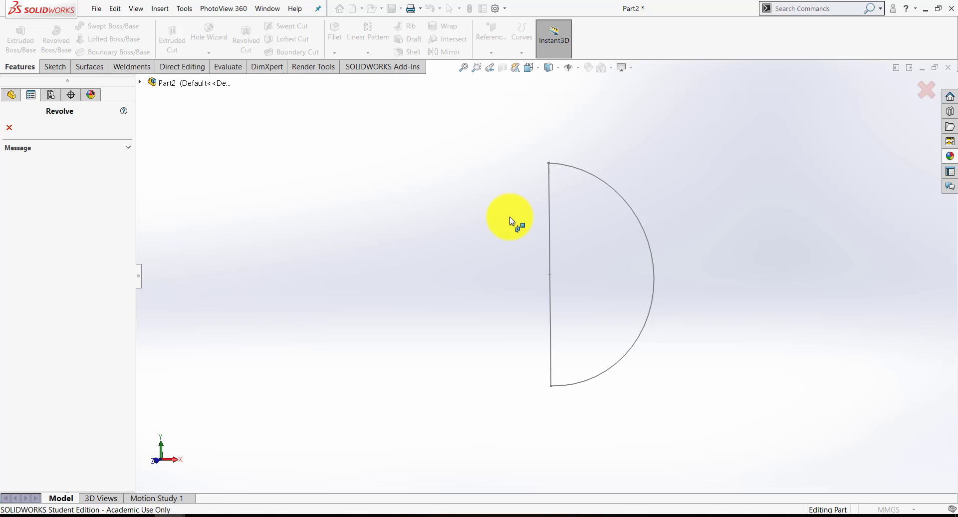
pyautogui.click(547, 273)
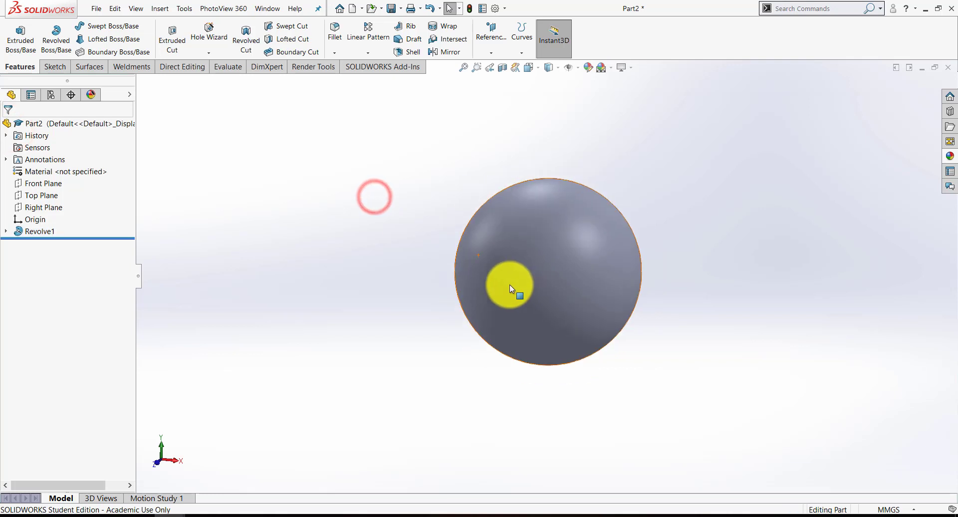
# Select the Top Plane in the design tree for the next sketch
pyautogui.click(42, 195)
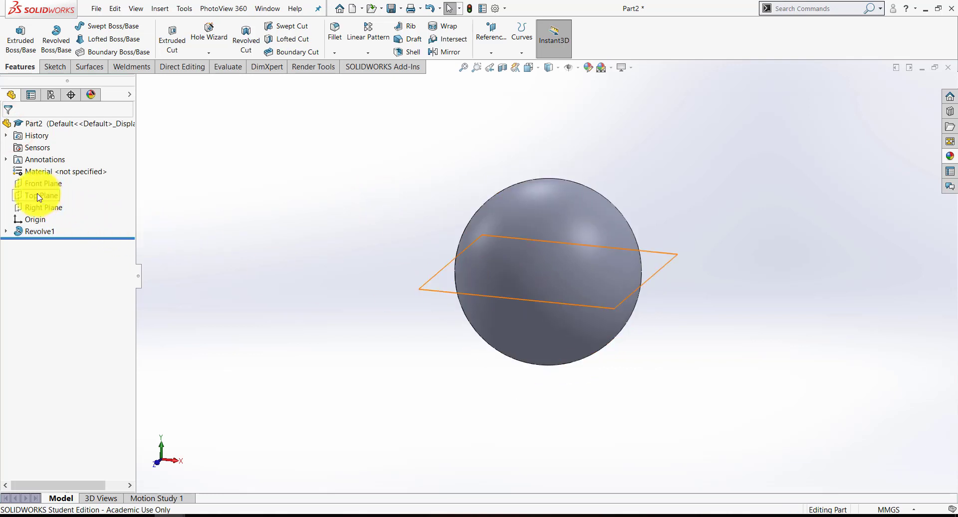
pyautogui.click(41, 195)
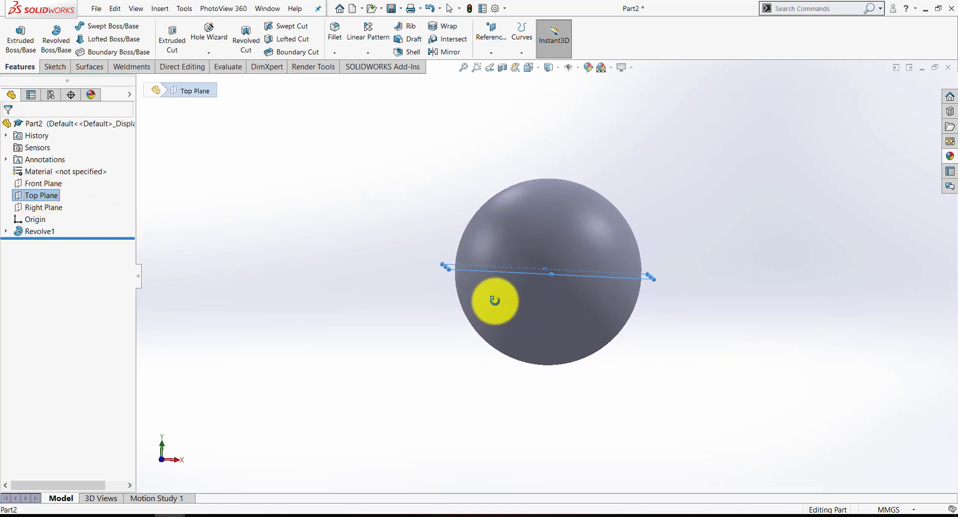
pyautogui.moveTo(493, 299); pyautogui.dragTo(548, 168)
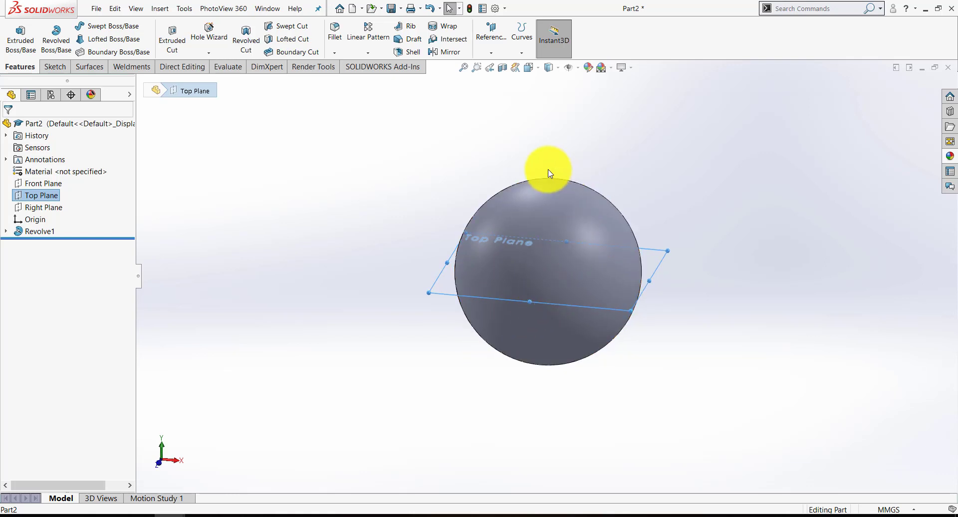
pyautogui.moveTo(60, 226)
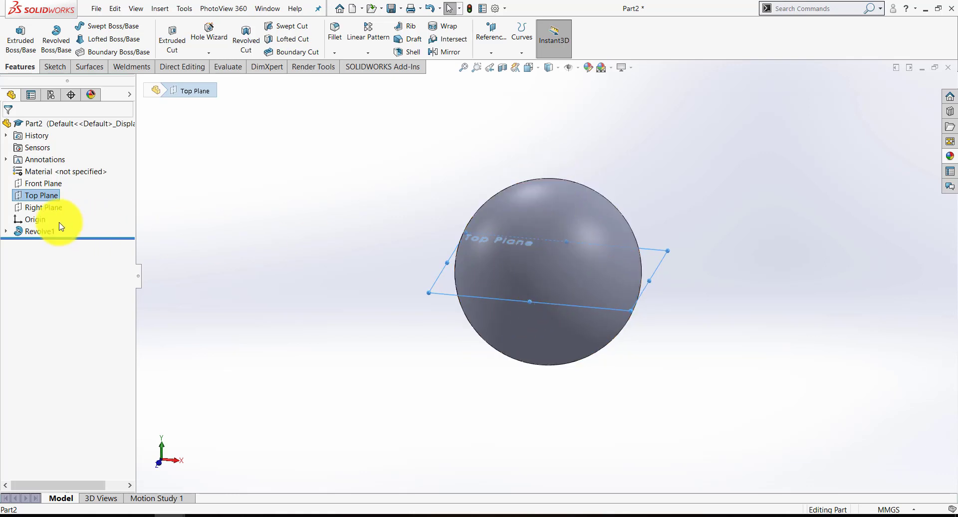
# Draw a centre rectangle at the origin on the Top Plane and make its sides equal
pyautogui.click(55, 67)
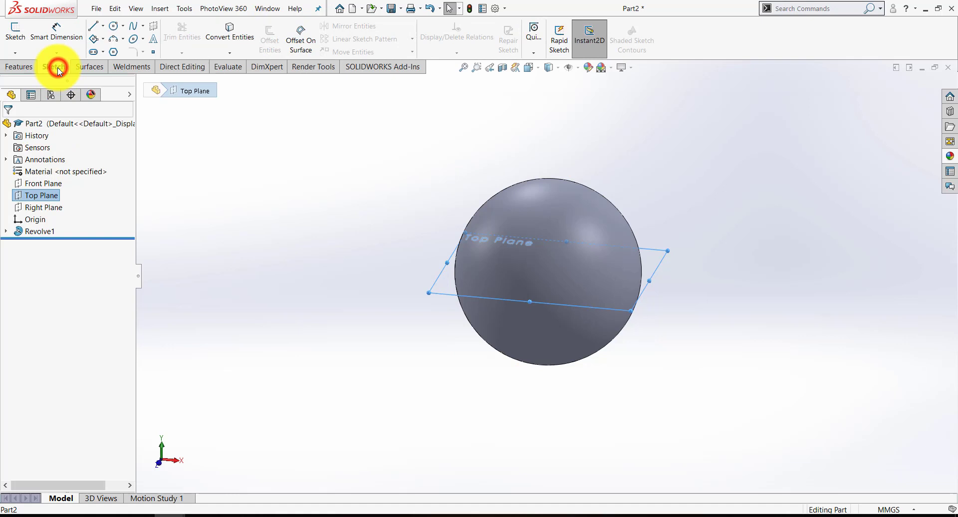
pyautogui.click(93, 26)
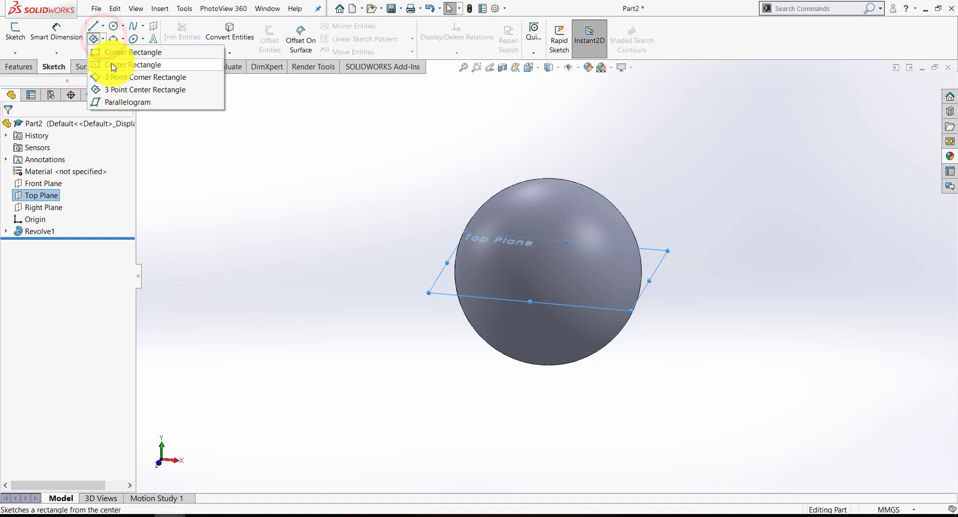
pyautogui.click(132, 65)
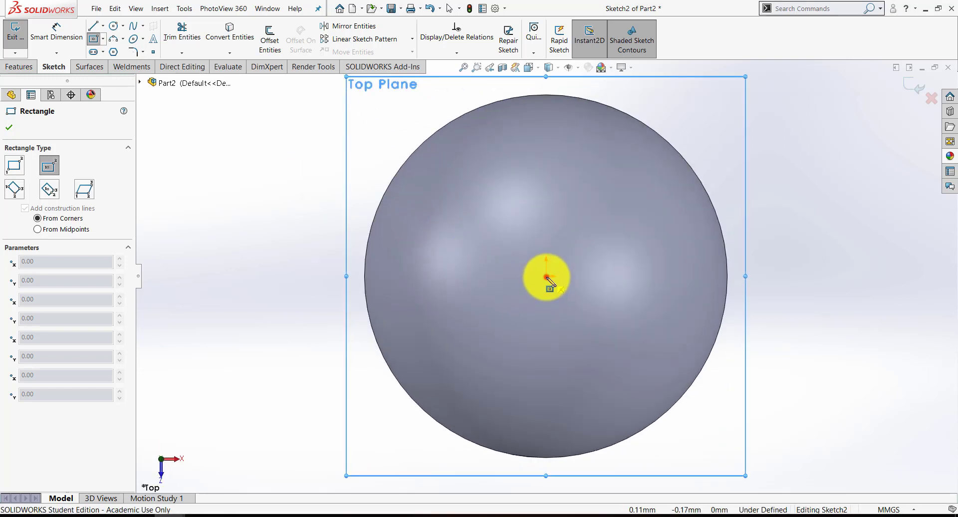
pyautogui.moveTo(545, 277); pyautogui.dragTo(408, 185)
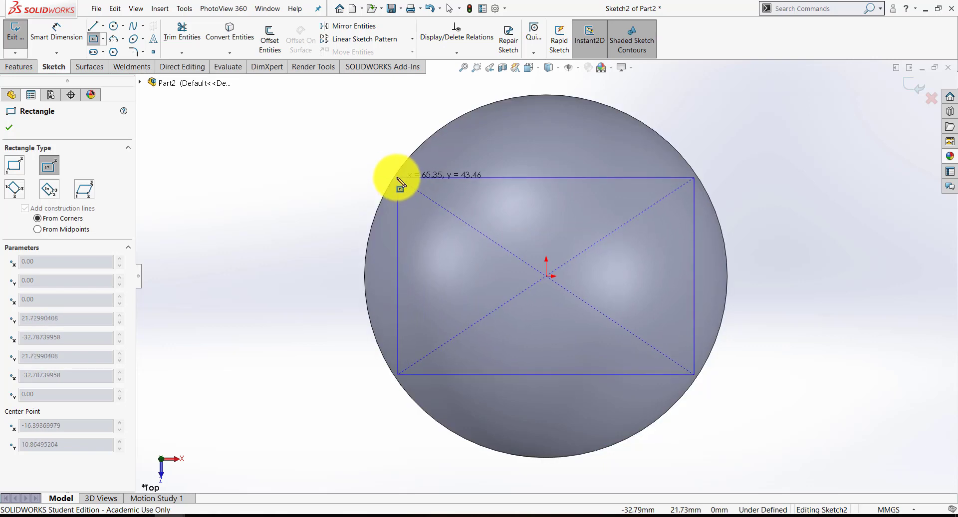
pyautogui.moveTo(400, 182); pyautogui.dragTo(397, 174)
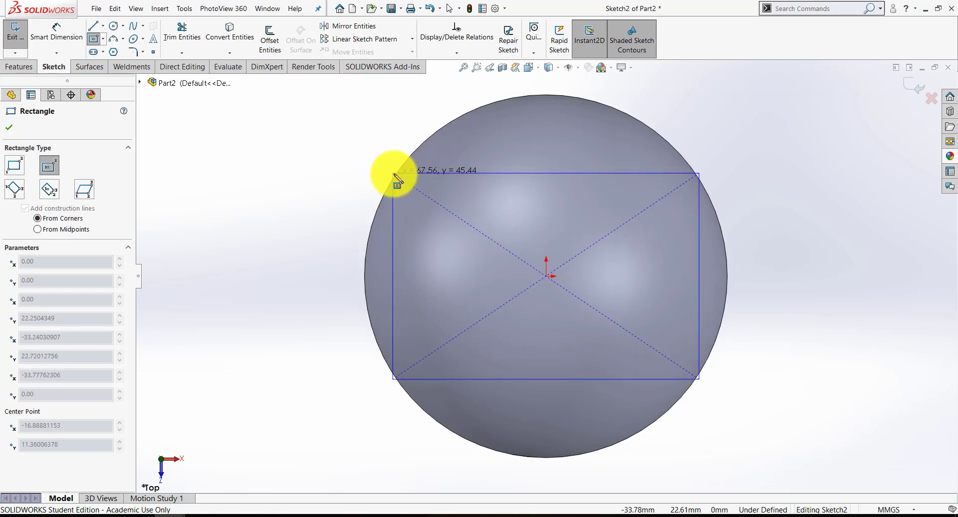
pyautogui.click(395, 175)
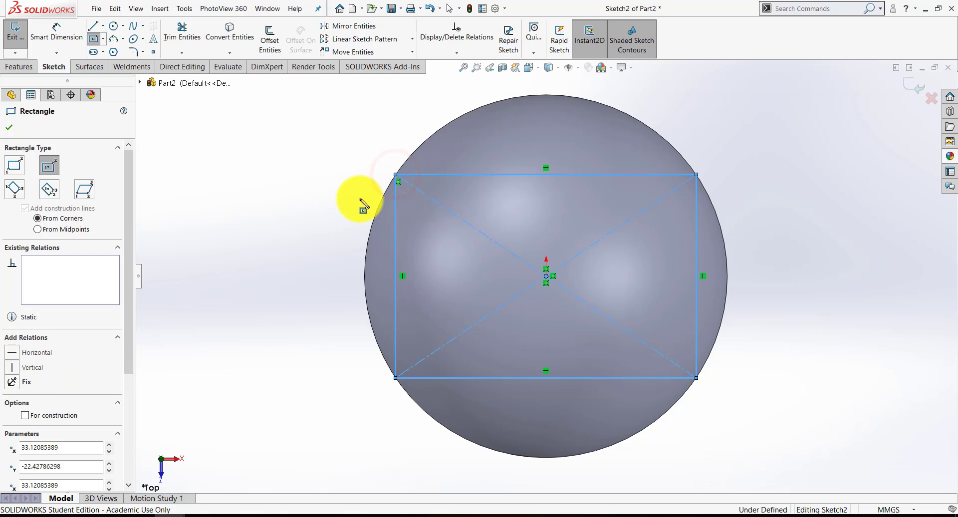
pyautogui.click(8, 127)
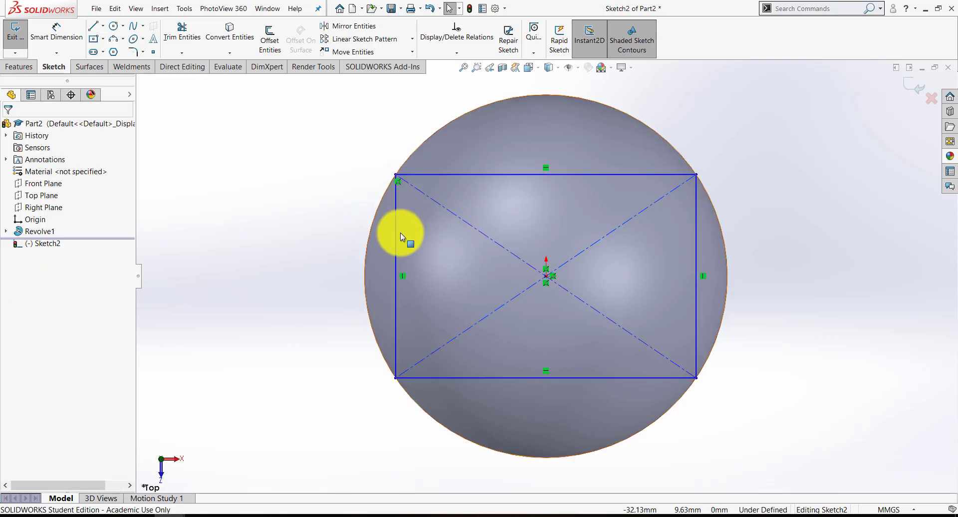
pyautogui.moveTo(261, 188)
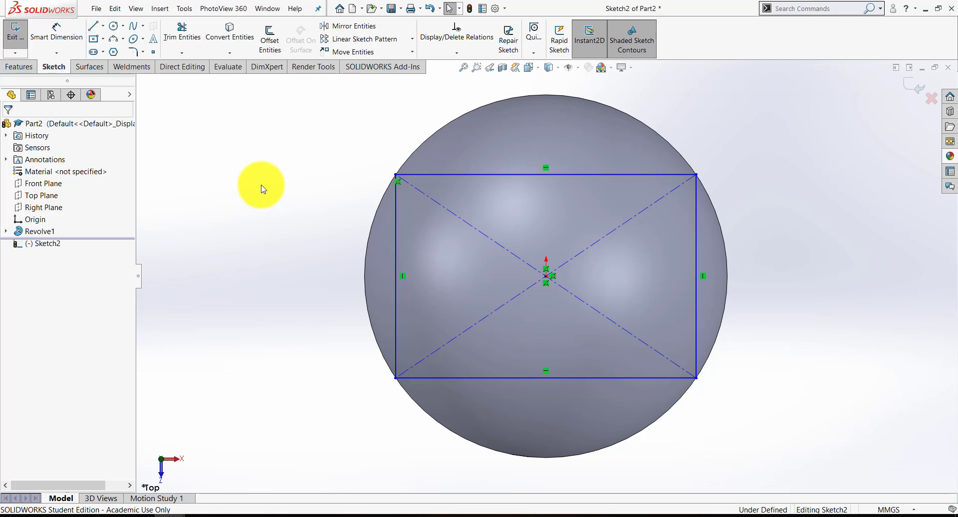
pyautogui.click(544, 176)
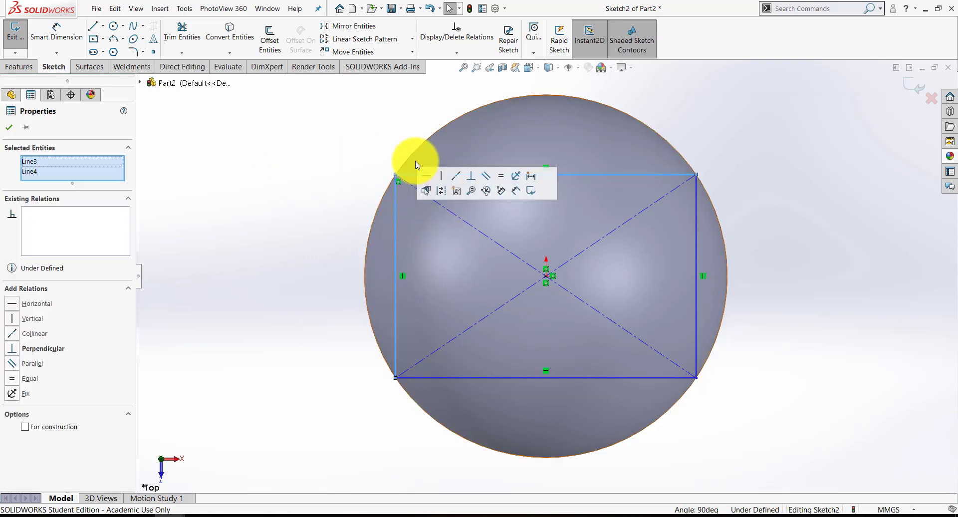
pyautogui.moveTo(500, 173)
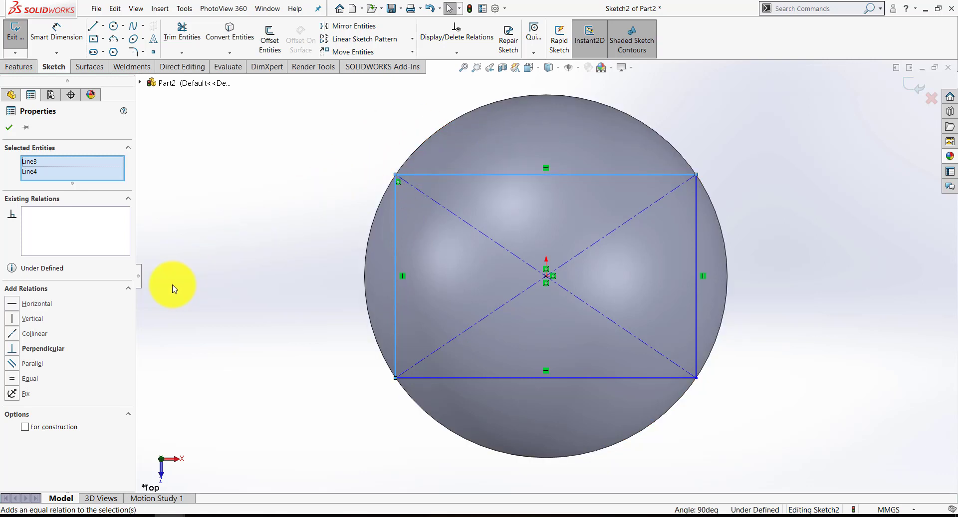
pyautogui.click(30, 378)
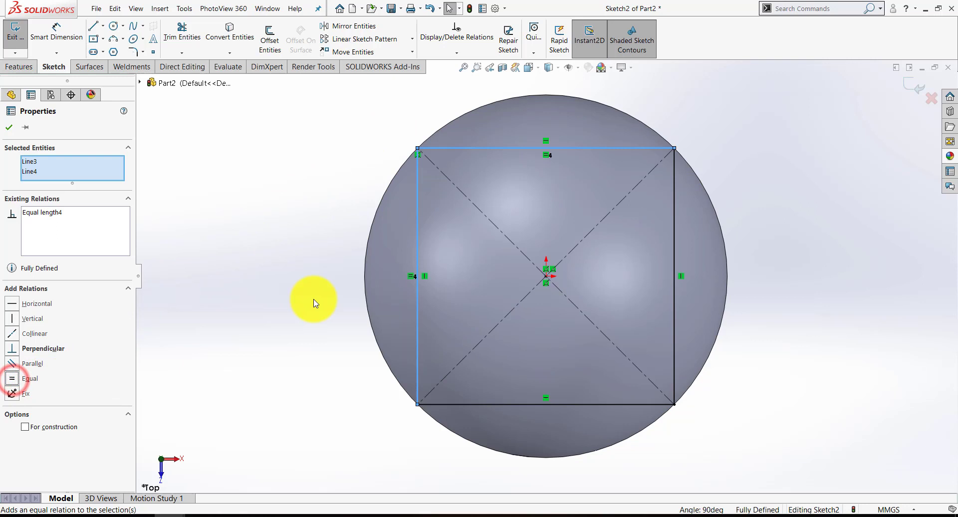
pyautogui.moveTo(509, 373)
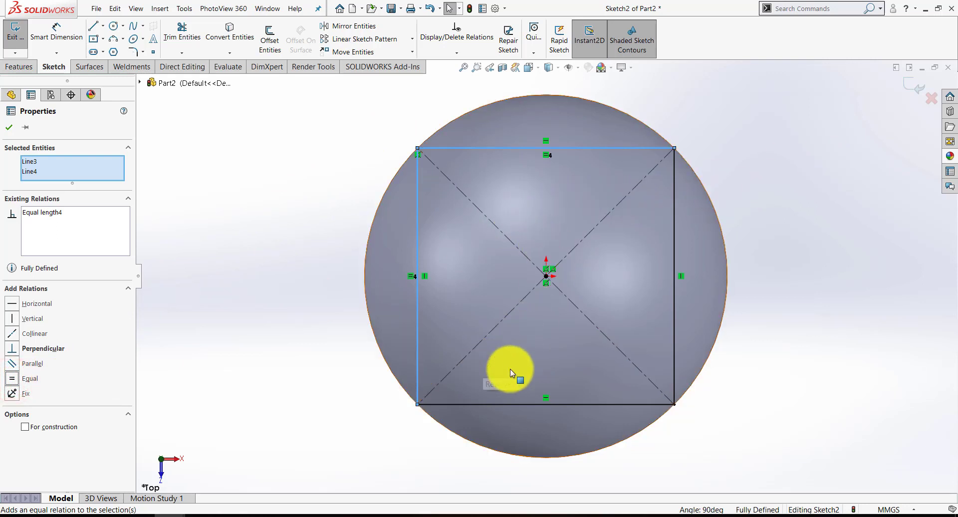
pyautogui.moveTo(761, 509)
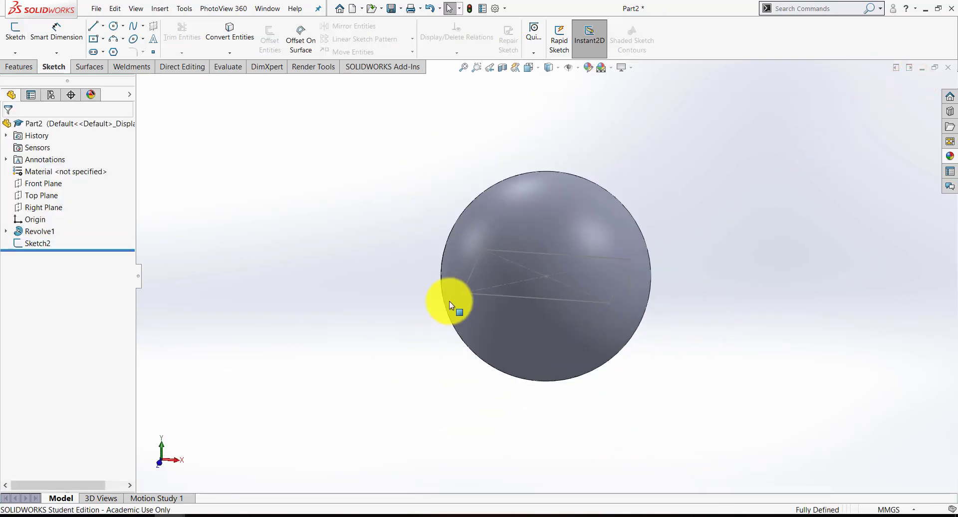
# Orbit to view the square sketch, then select the Front Plane
pyautogui.moveTo(455, 304); pyautogui.dragTo(441, 314)
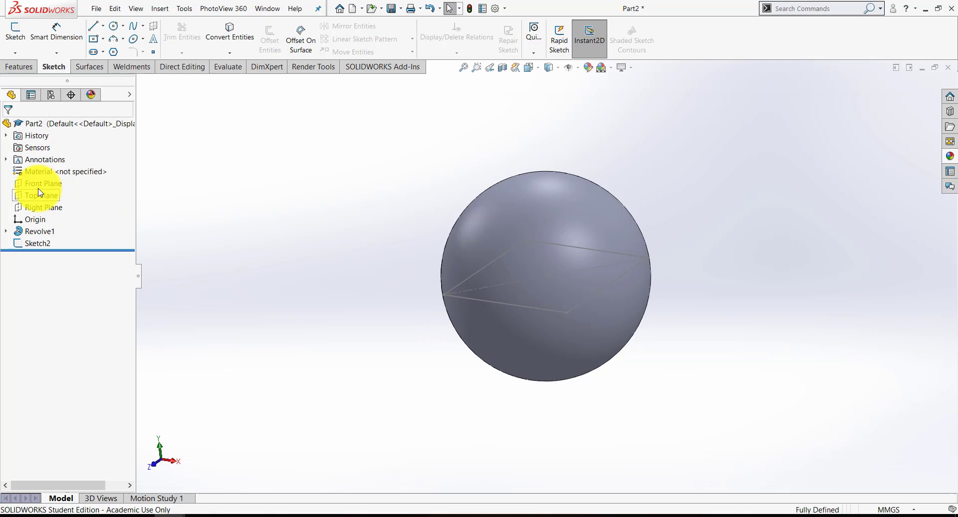
pyautogui.click(39, 183)
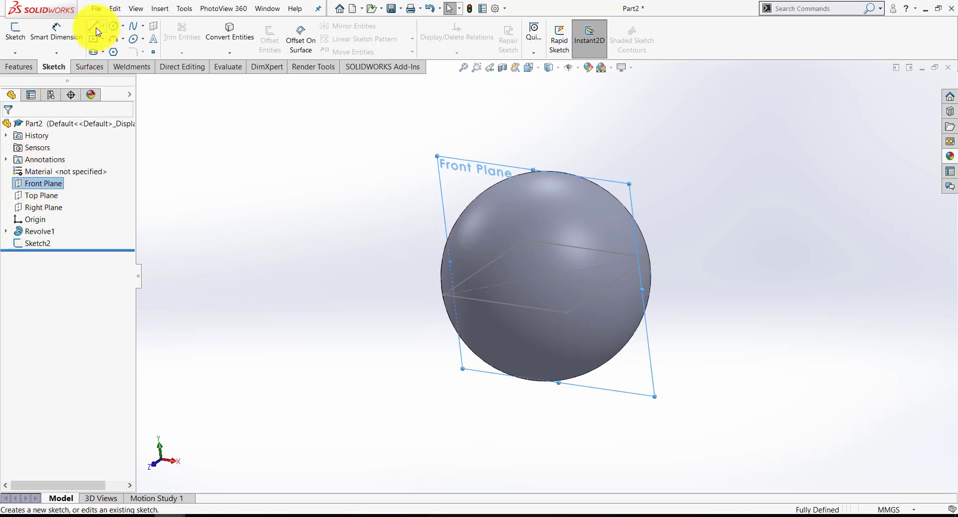
# Sketch a horizontal line across the sphere's top on the Front Plane, dimensioned 55 mm
pyautogui.click(93, 25)
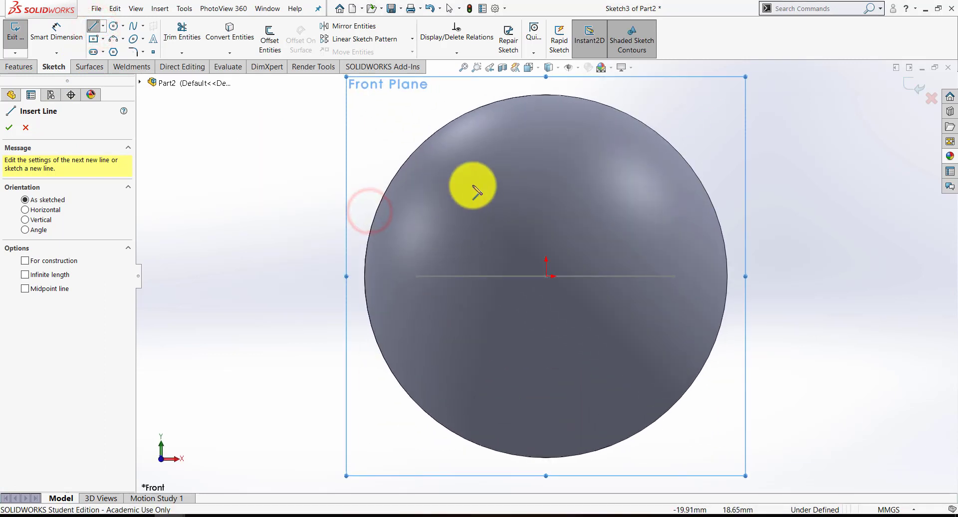
pyautogui.moveTo(437, 131)
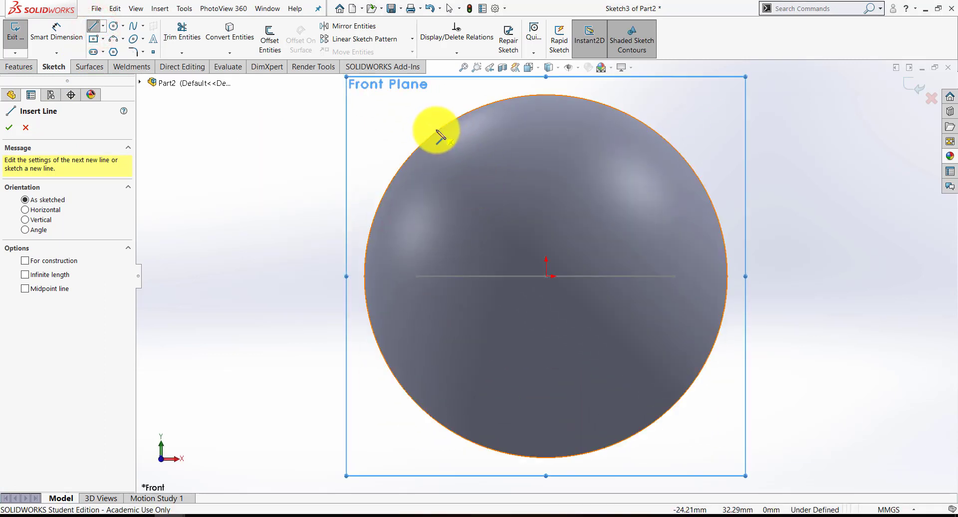
pyautogui.moveTo(439, 136)
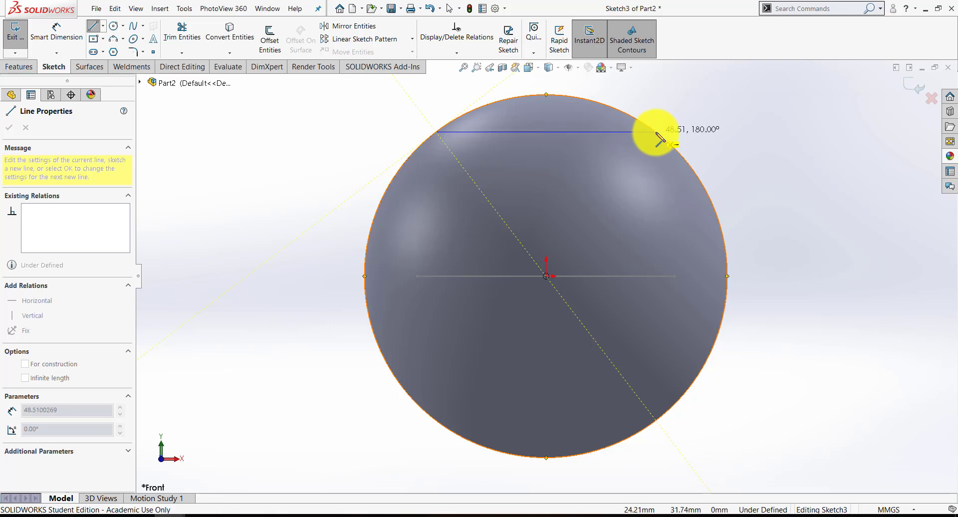
pyautogui.click(8, 128)
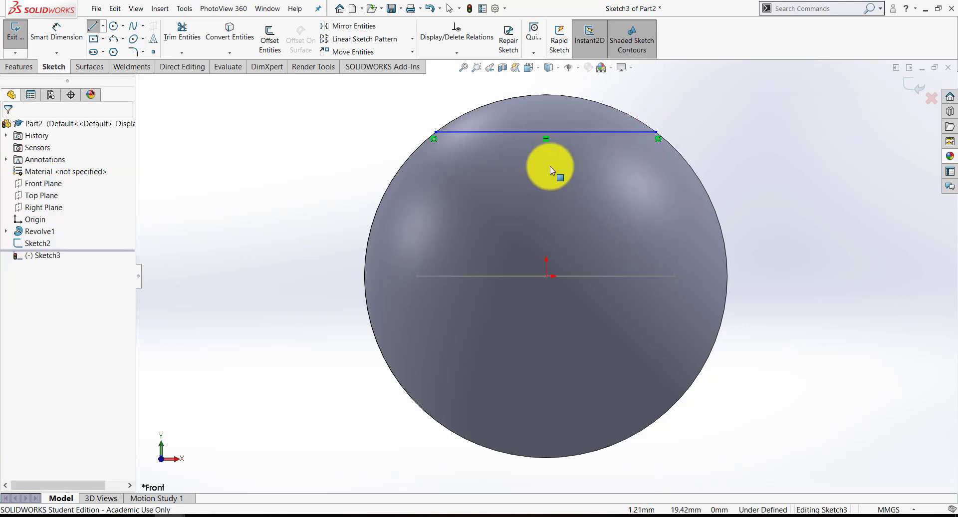
pyautogui.moveTo(658, 144)
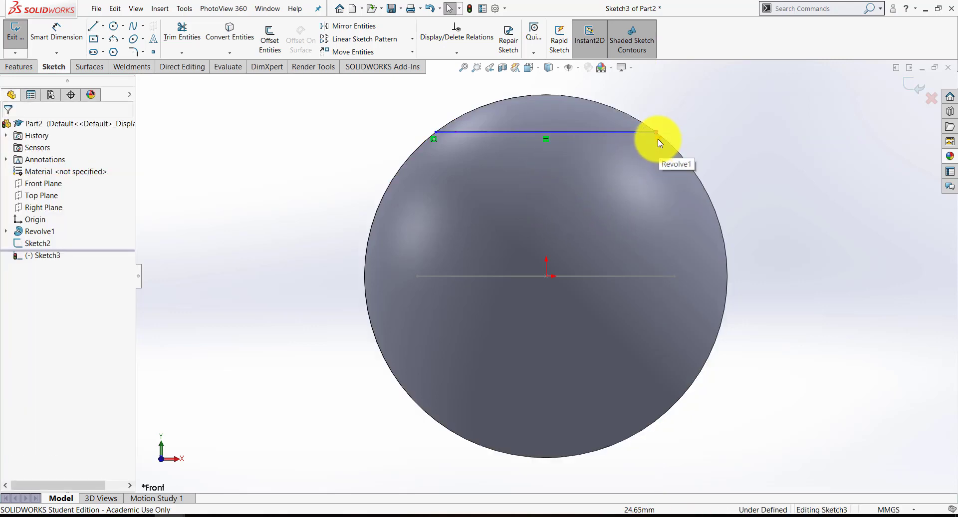
pyautogui.moveTo(656, 141)
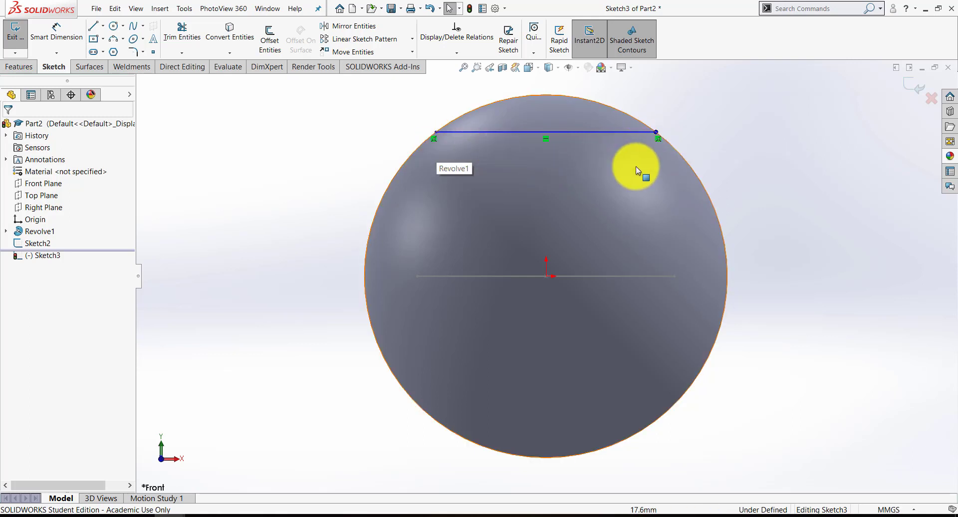
pyautogui.moveTo(658, 145)
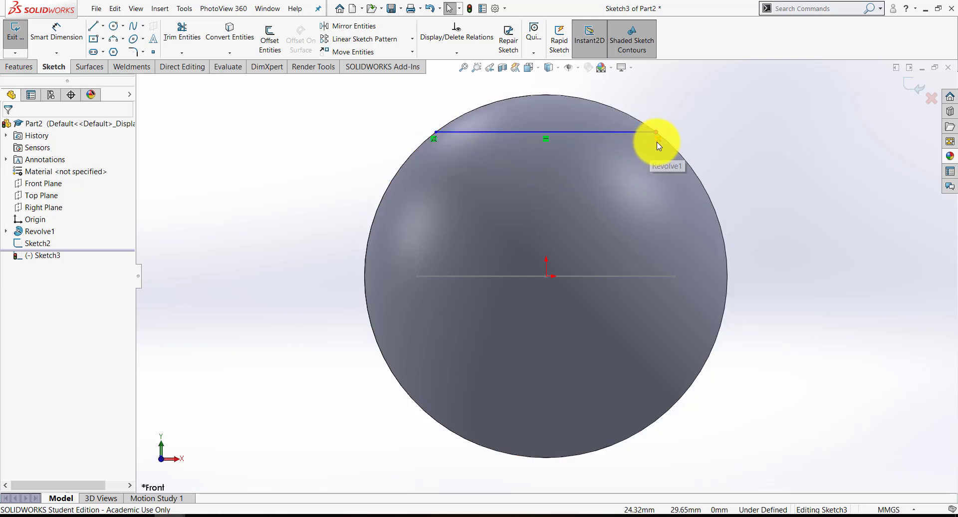
pyautogui.click(653, 134)
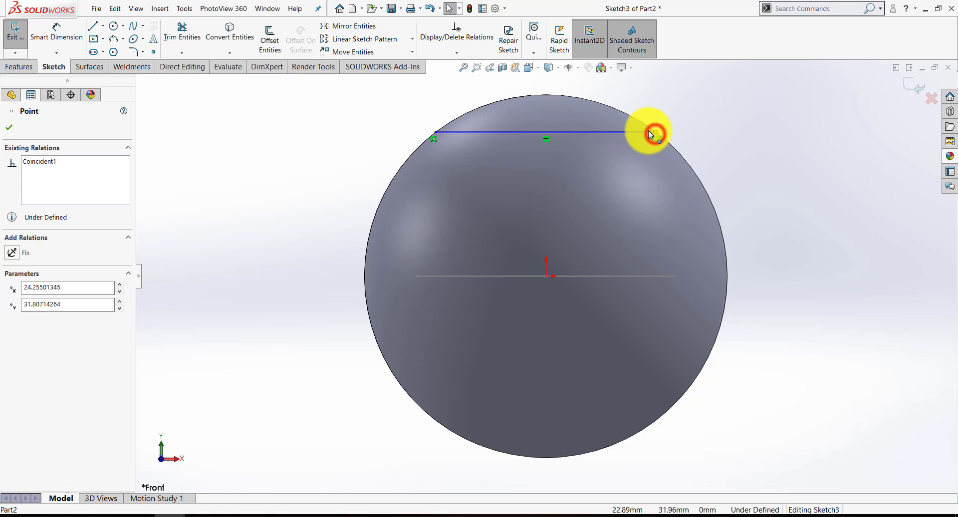
pyautogui.moveTo(650, 134); pyautogui.dragTo(693, 180)
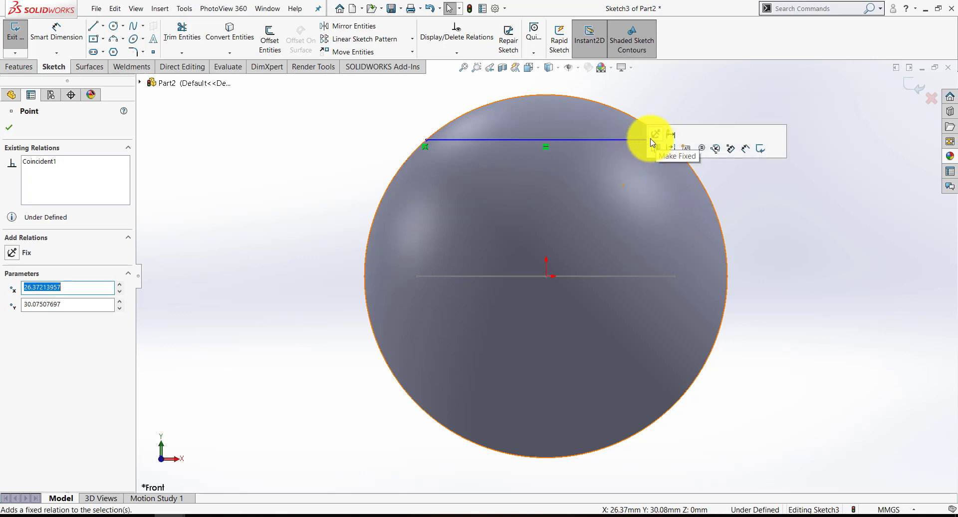
pyautogui.click(9, 127)
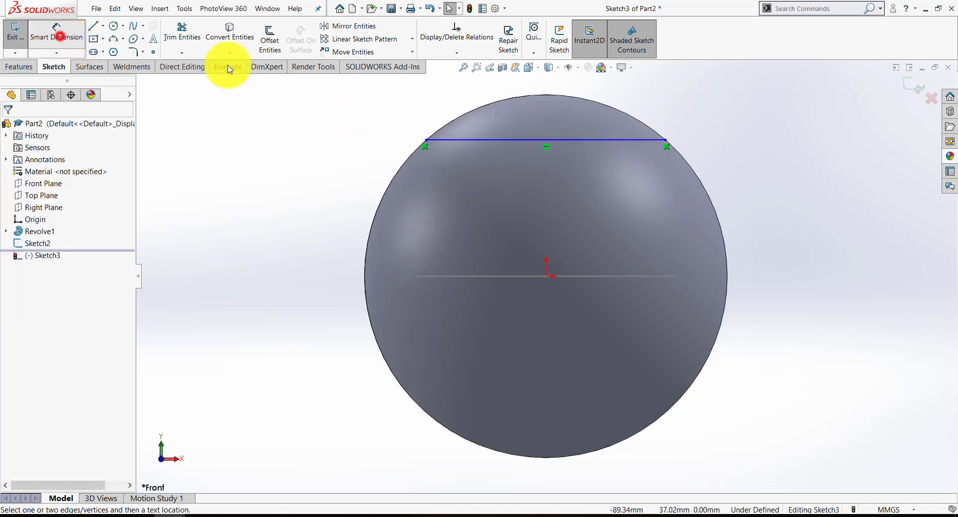
pyautogui.click(544, 145)
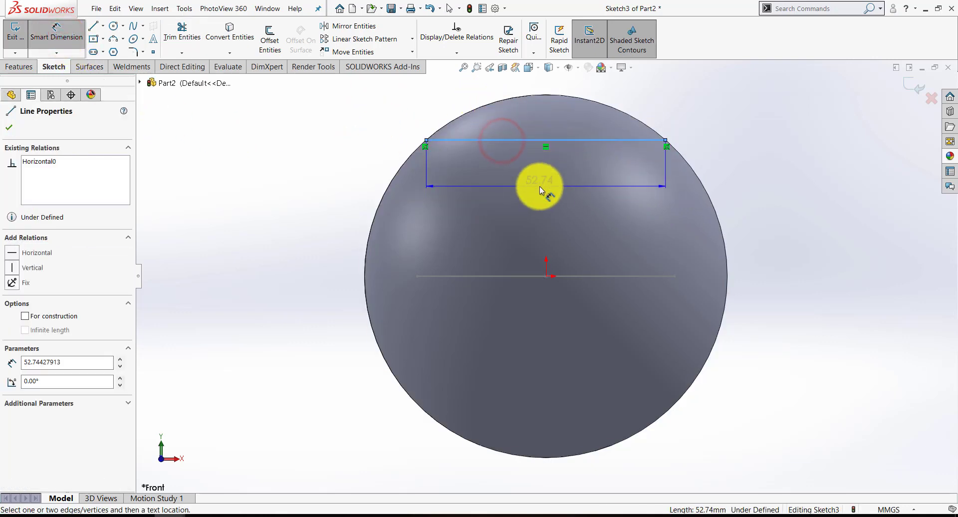
pyautogui.click(540, 185)
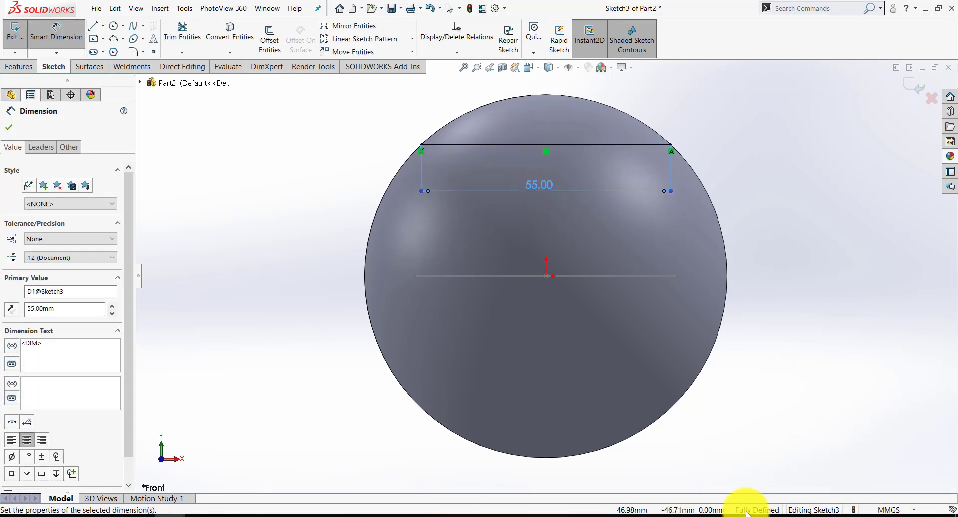
pyautogui.click(9, 128)
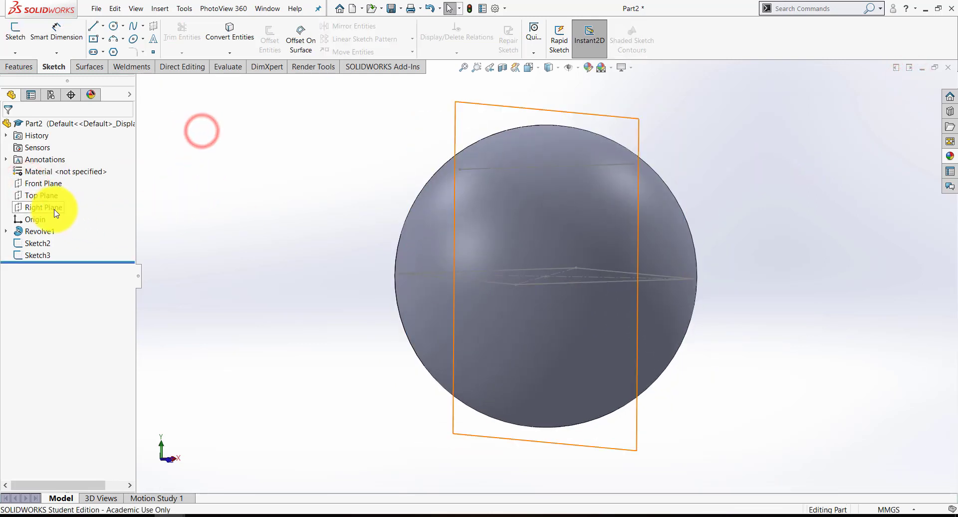
# On the Right Plane, draw a horizontal line across the lower sphere and dimension it
pyautogui.click(43, 207)
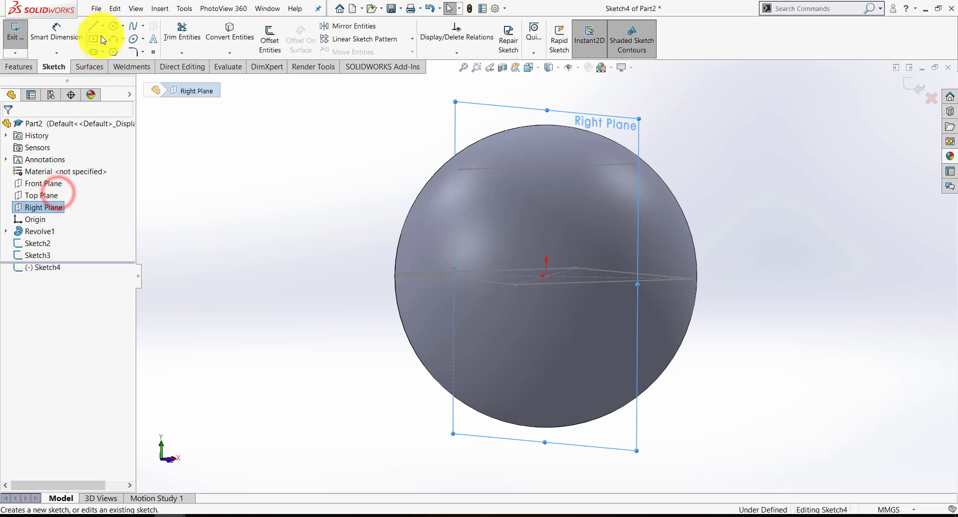
pyautogui.click(92, 26)
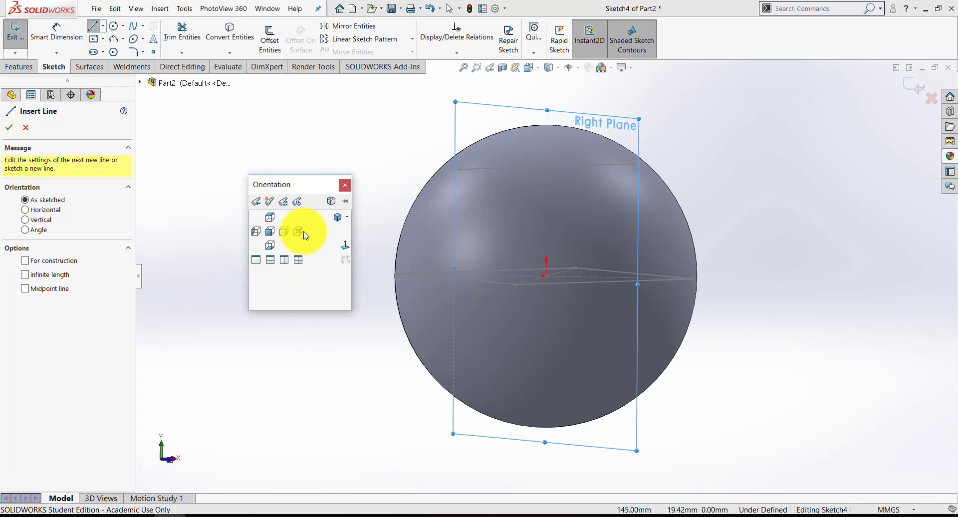
pyautogui.click(297, 231)
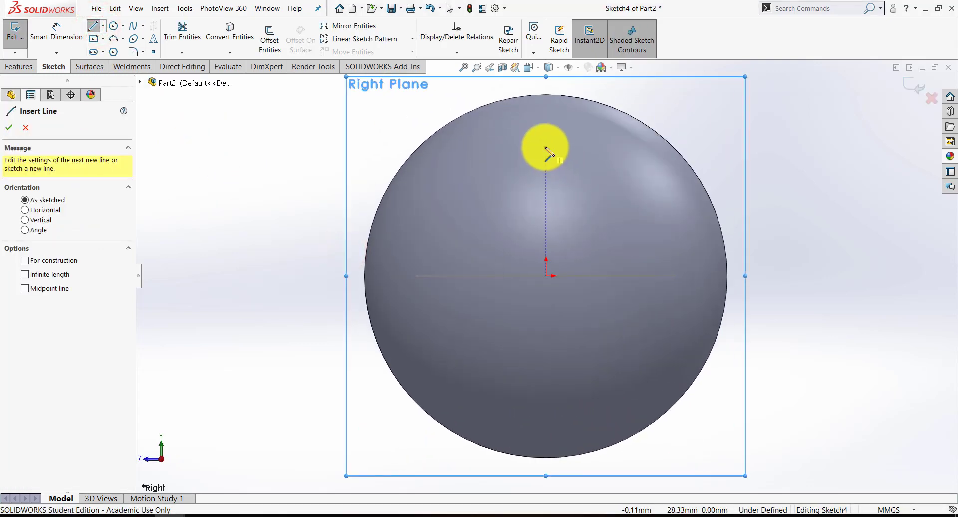
pyautogui.moveTo(424, 406)
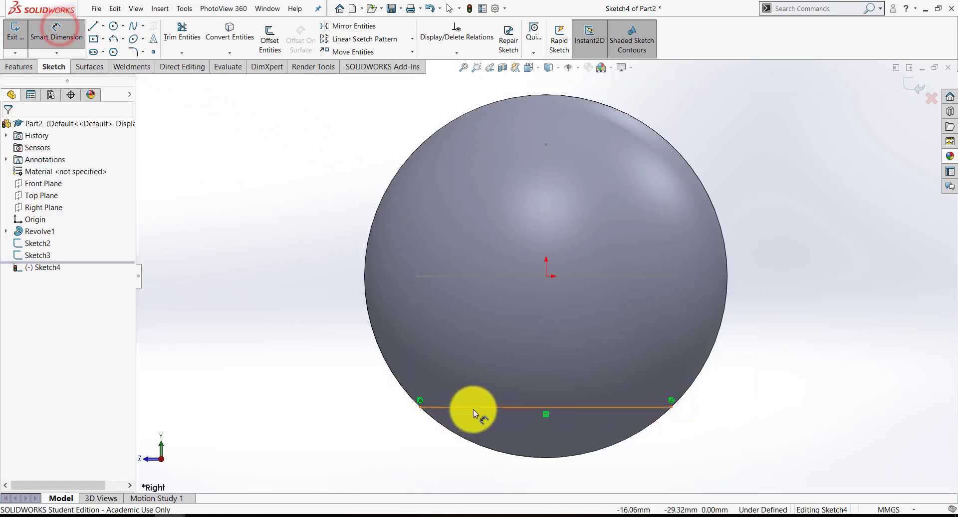
pyautogui.click(476, 406)
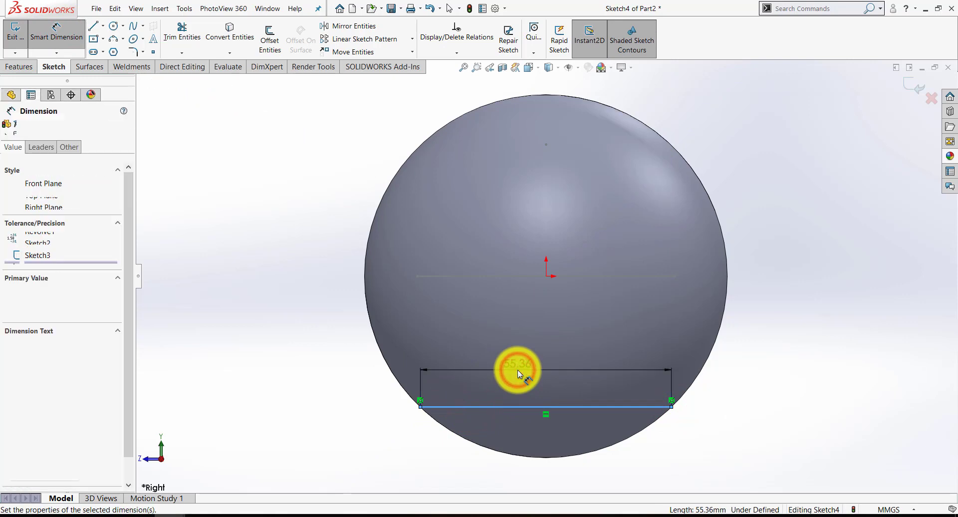
pyautogui.click(517, 373)
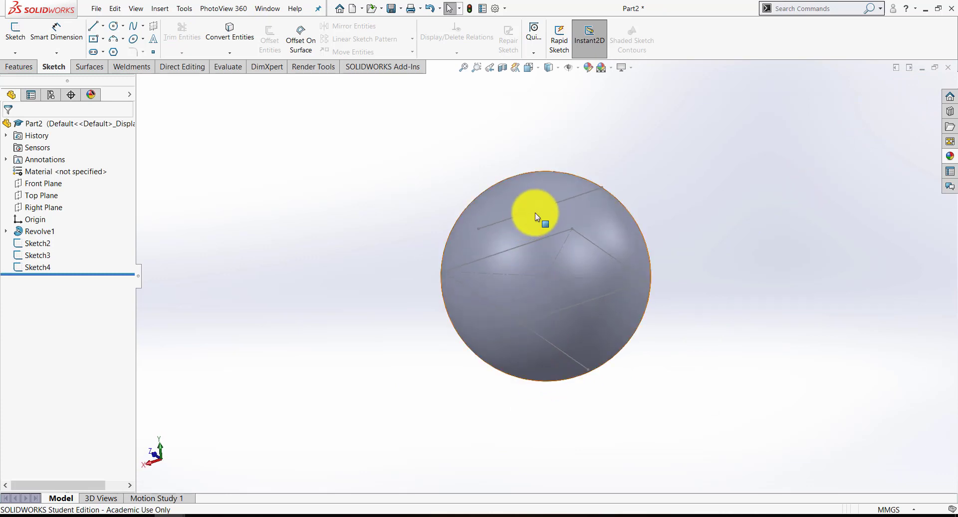
# In a 3D sketch, begin a seam spline through the sketched lines' endpoints
pyautogui.moveTo(536, 217); pyautogui.dragTo(408, 278)
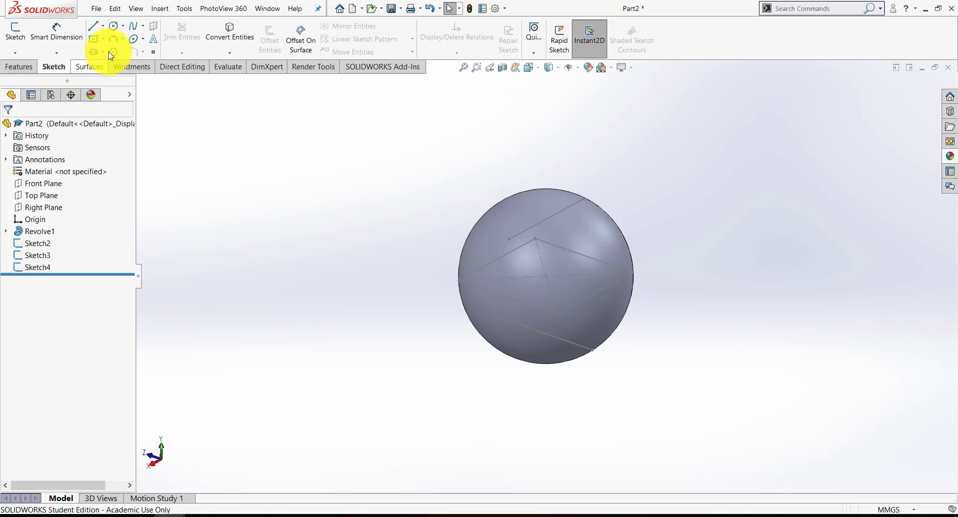
pyautogui.moveTo(54, 69)
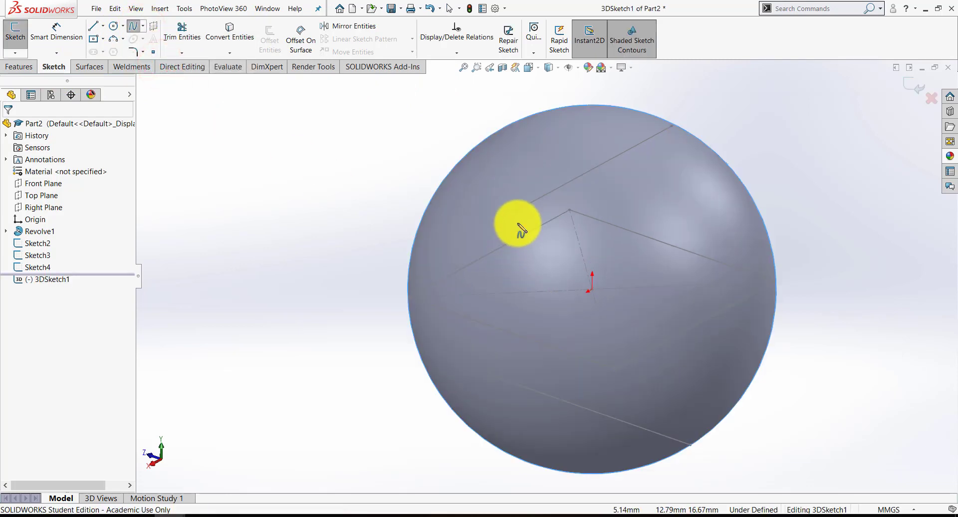
pyautogui.click(515, 210)
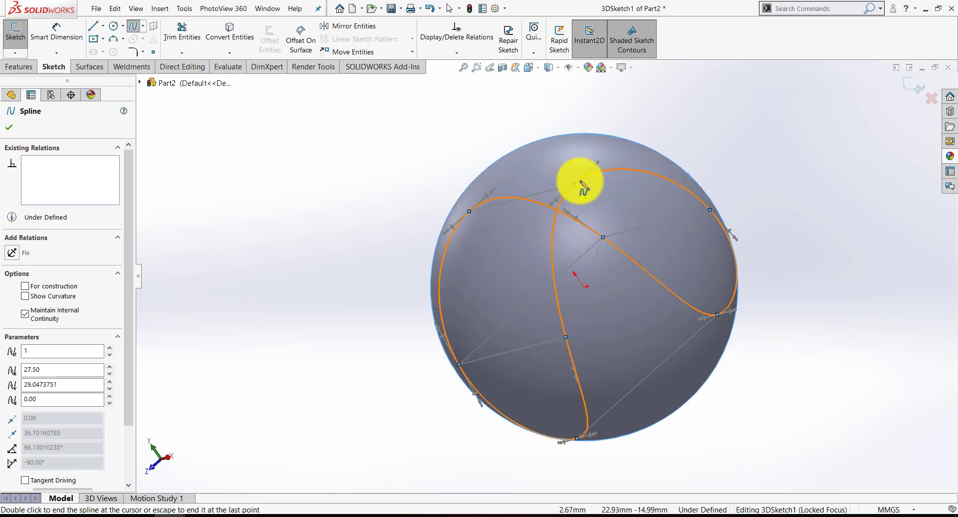
pyautogui.moveTo(916, 86)
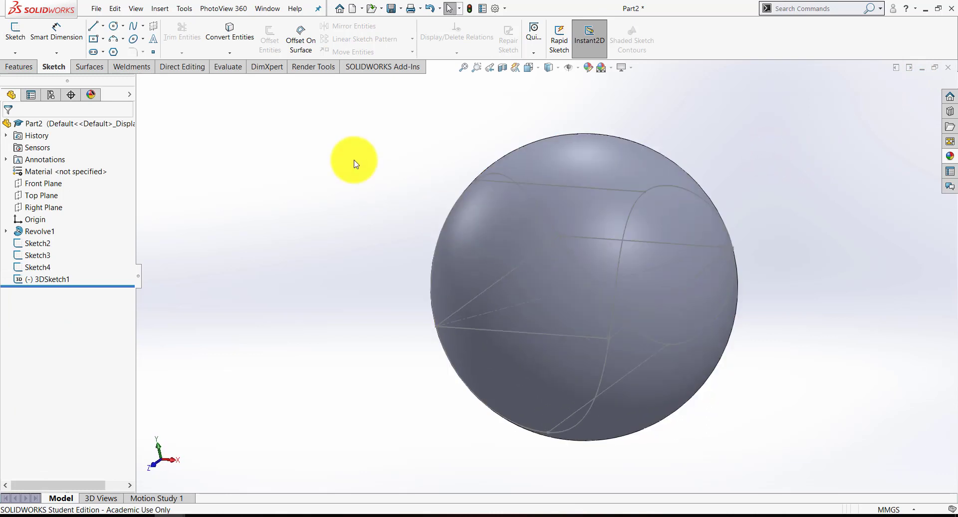
# On the Front Plane, draw a centerline from the origin past the sphere's upper-left edge
pyautogui.click(44, 183)
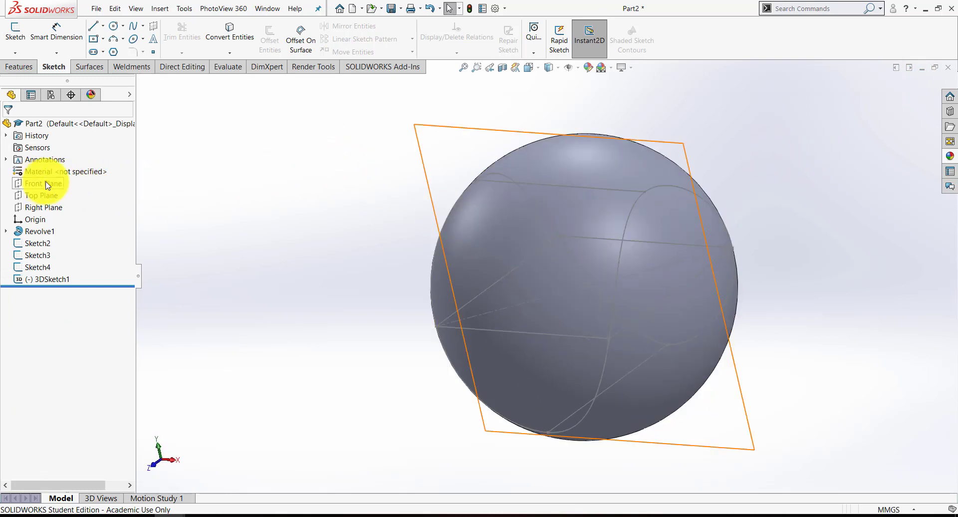
pyautogui.click(42, 183)
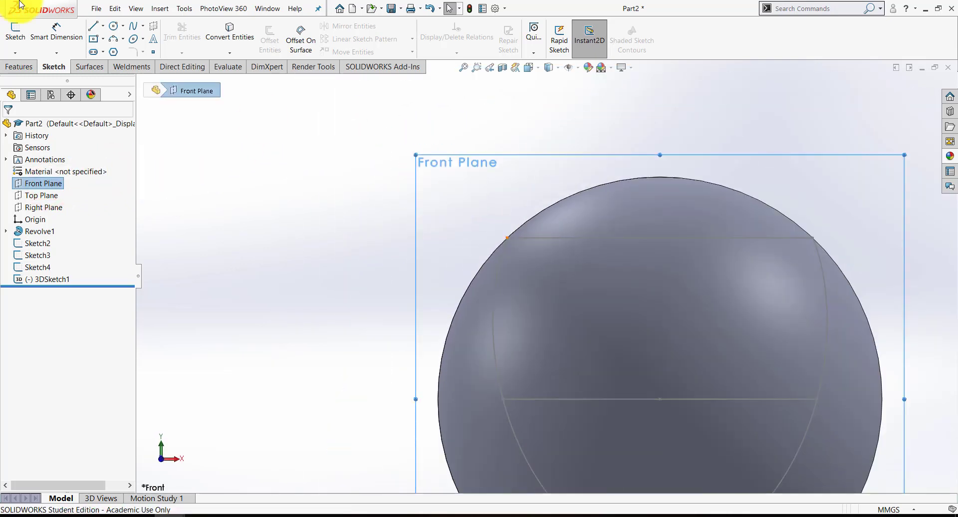
pyautogui.click(103, 25)
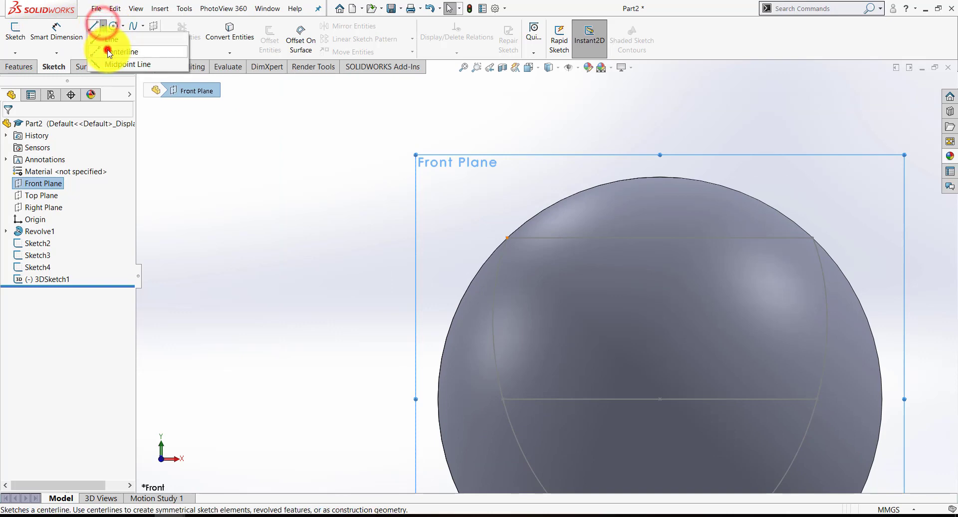
pyautogui.click(122, 52)
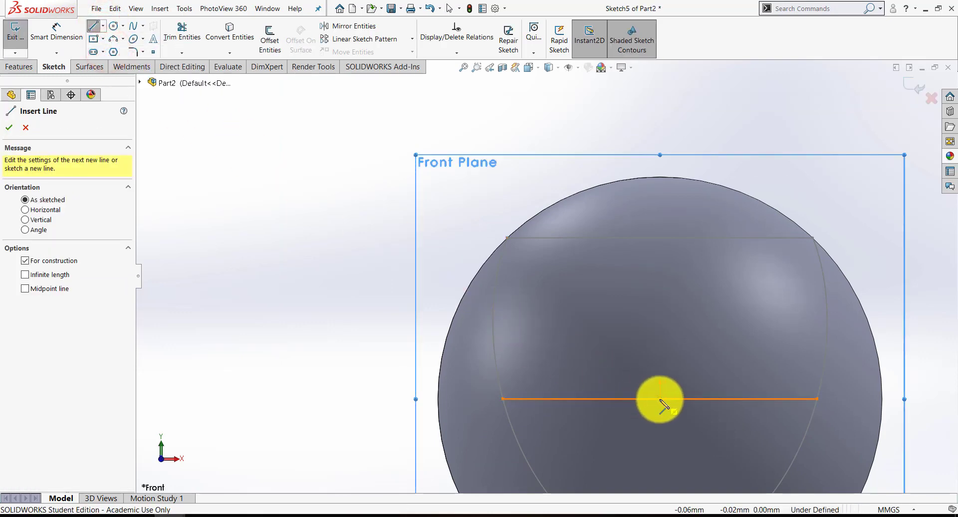
pyautogui.click(501, 235)
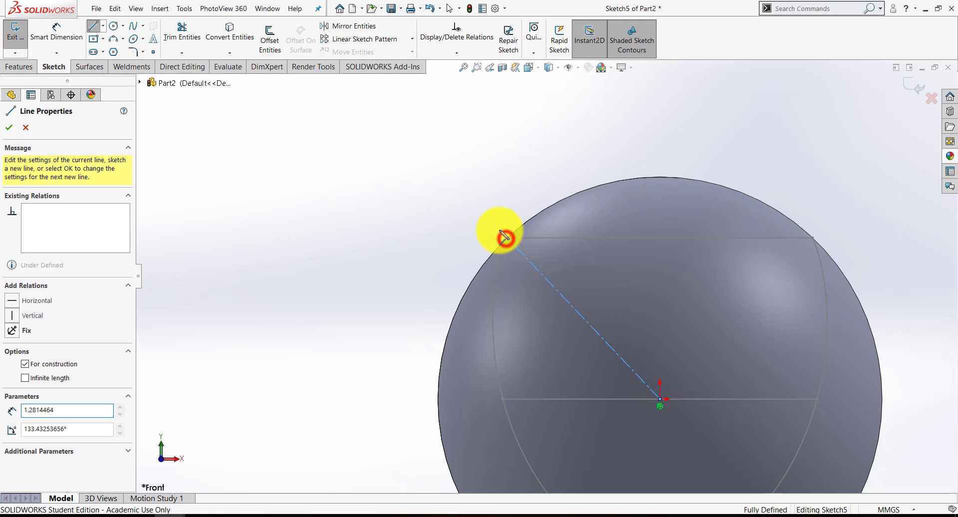
pyautogui.moveTo(504, 239); pyautogui.dragTo(488, 218)
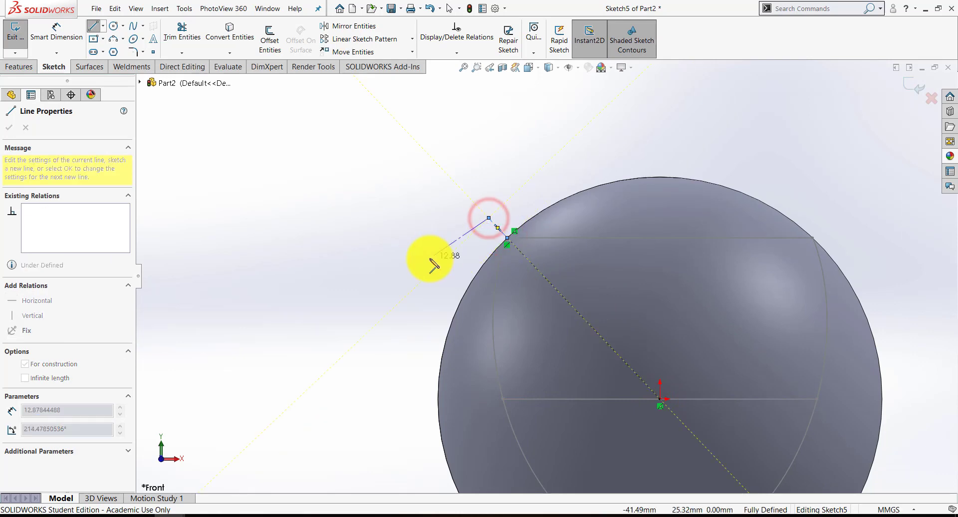
pyautogui.click(104, 29)
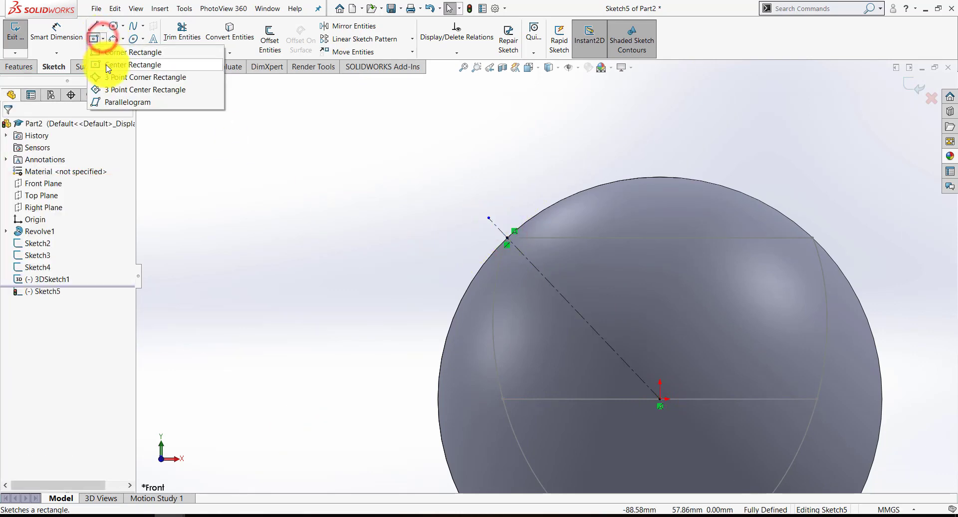
# Centre a 3 by 2 rectangle on the path end, make it perpendicular, and exit
pyautogui.click(119, 65)
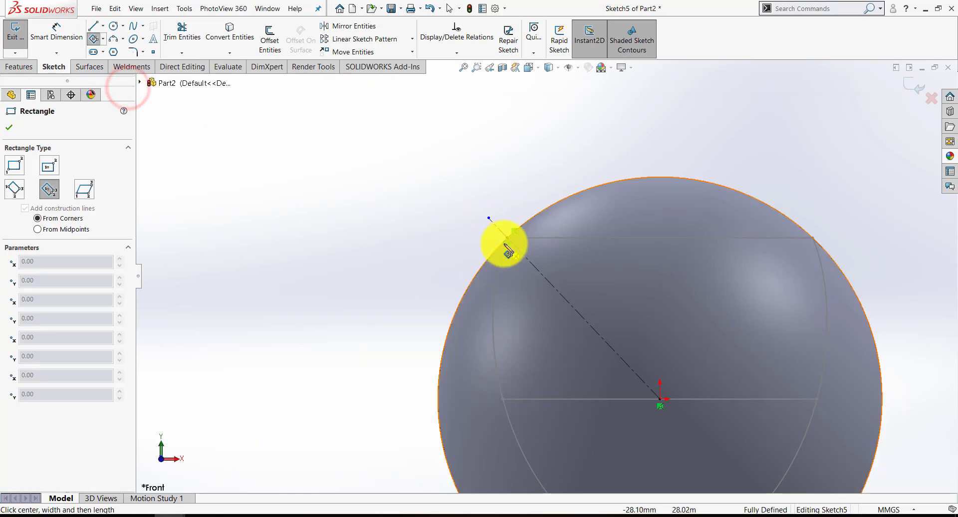
pyautogui.scroll(3)
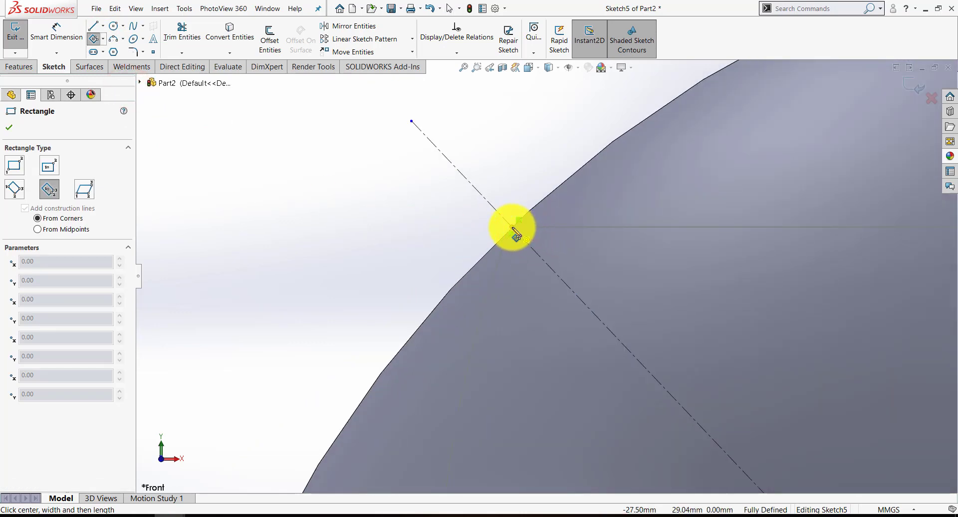
pyautogui.moveTo(501, 251)
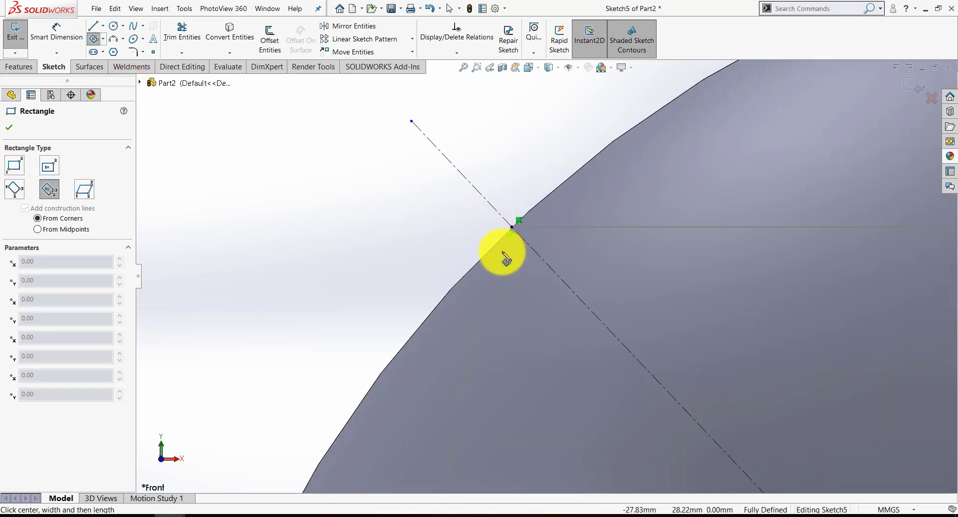
pyautogui.click(512, 228)
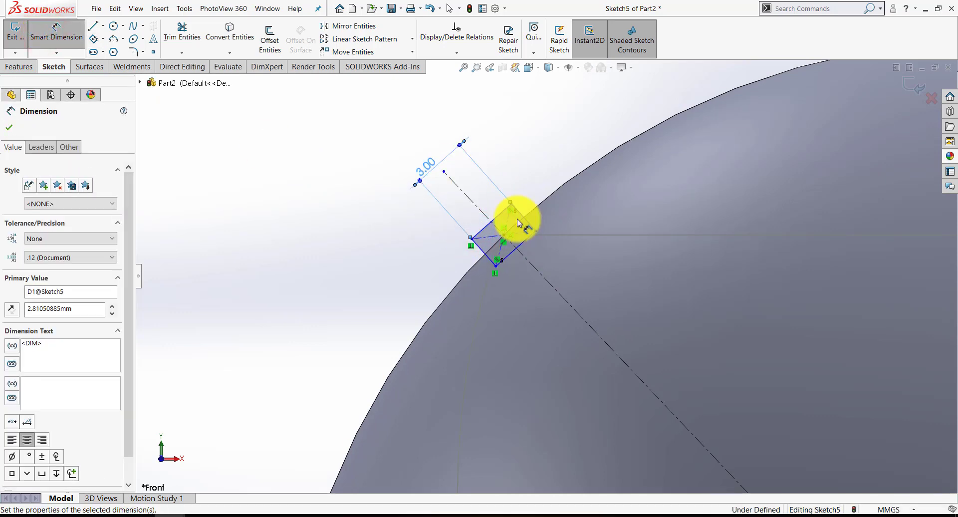
pyautogui.click(519, 220)
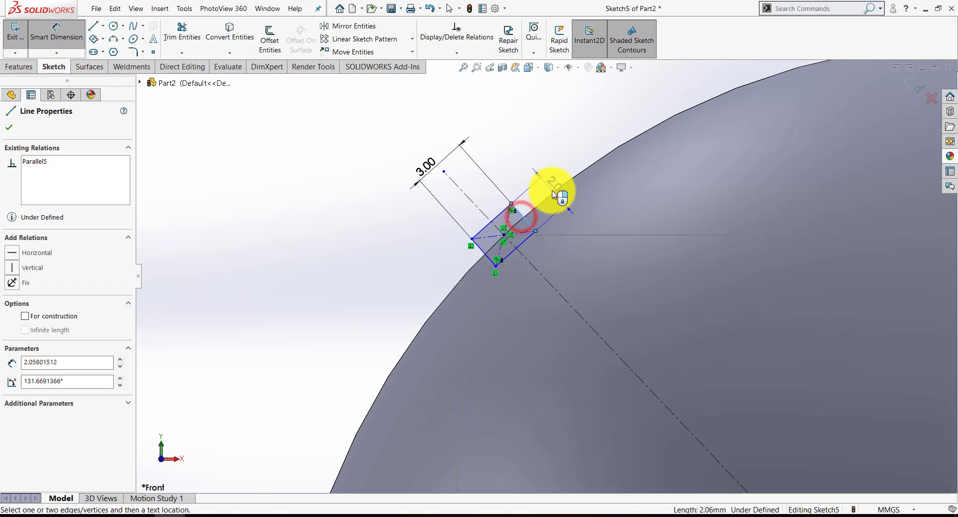
pyautogui.click(544, 195)
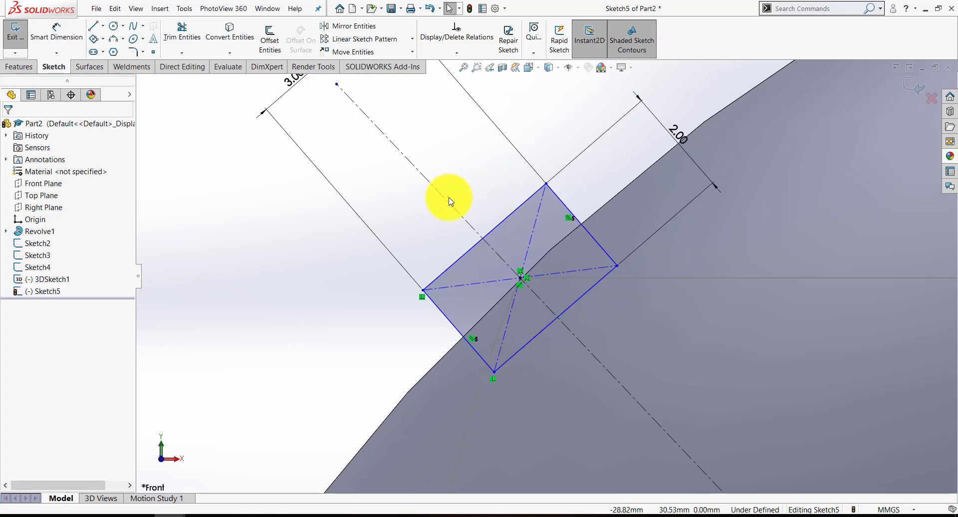
pyautogui.click(502, 221)
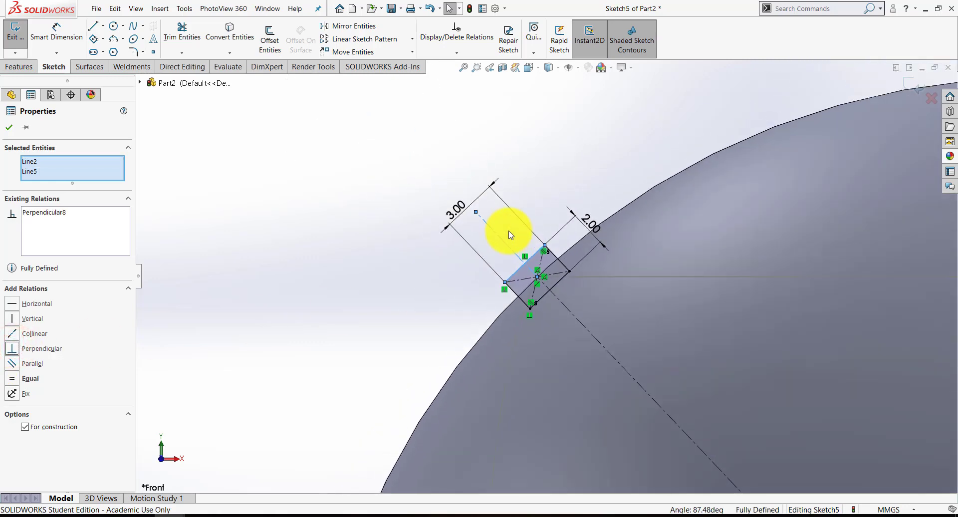
pyautogui.click(9, 127)
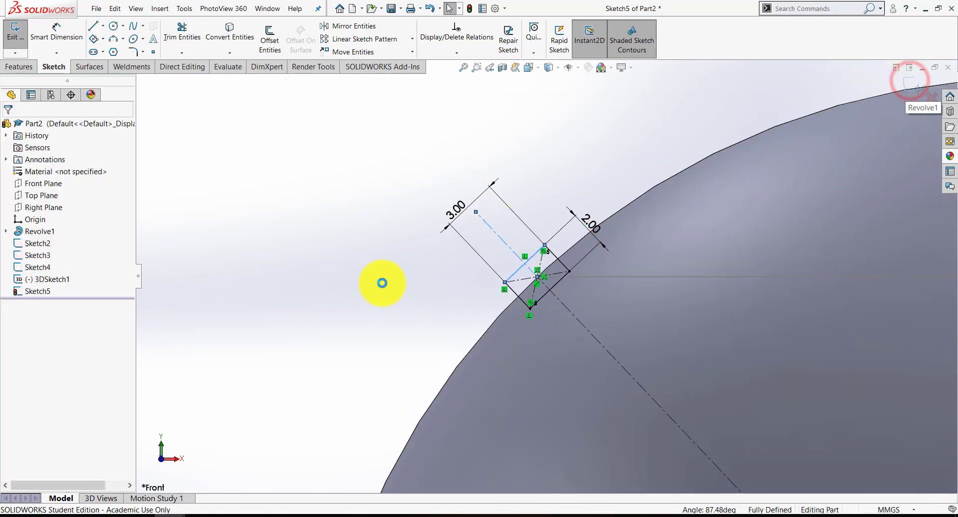
pyautogui.click(15, 32)
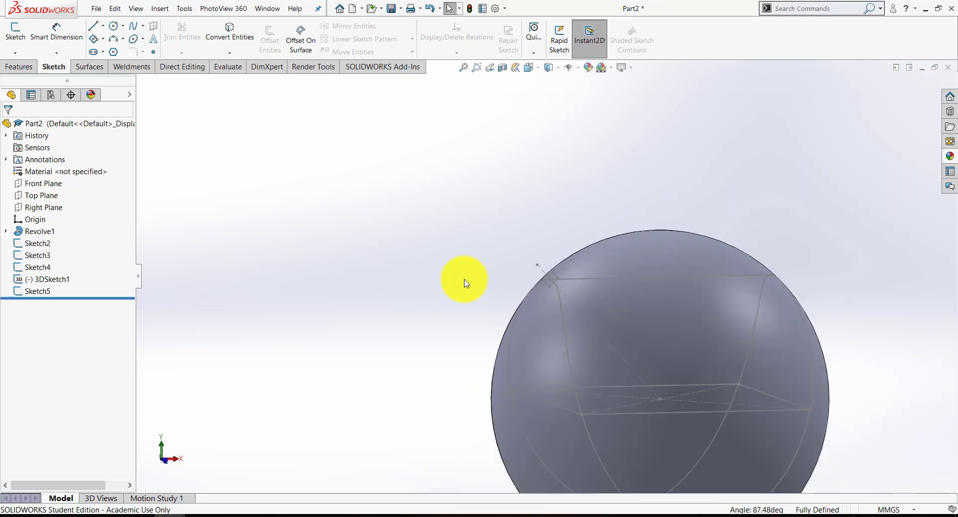
# Start a Swept Boss/Base with the Sketch5 rectangle as profile and the seam as path
pyautogui.click(20, 66)
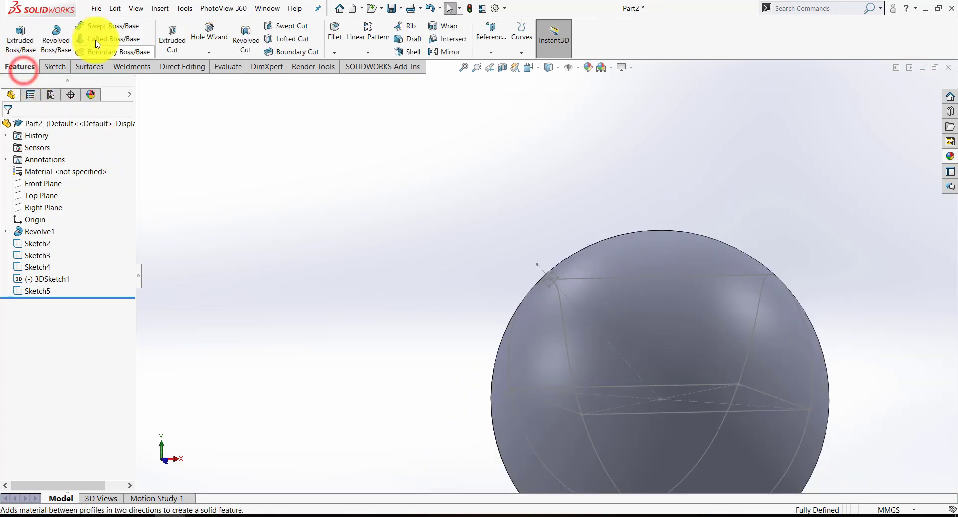
pyautogui.click(103, 26)
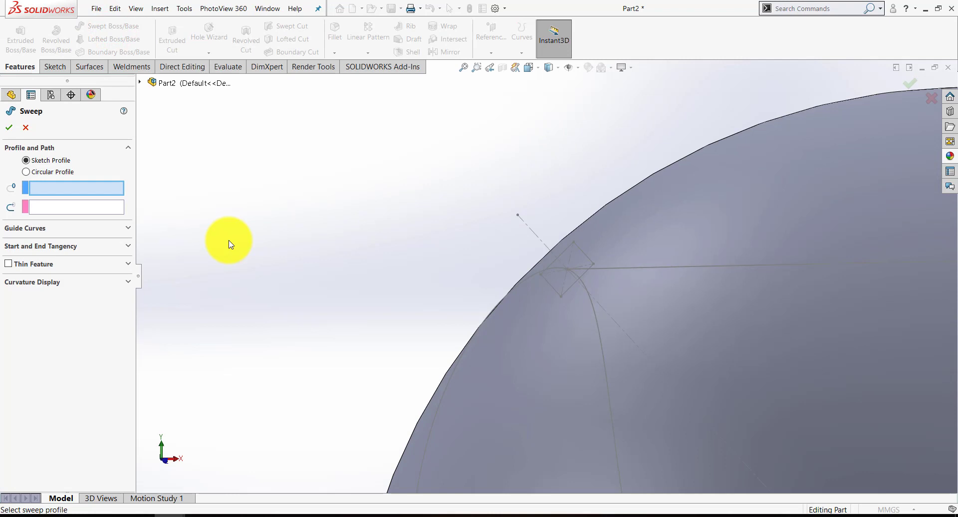
pyautogui.moveTo(463, 199)
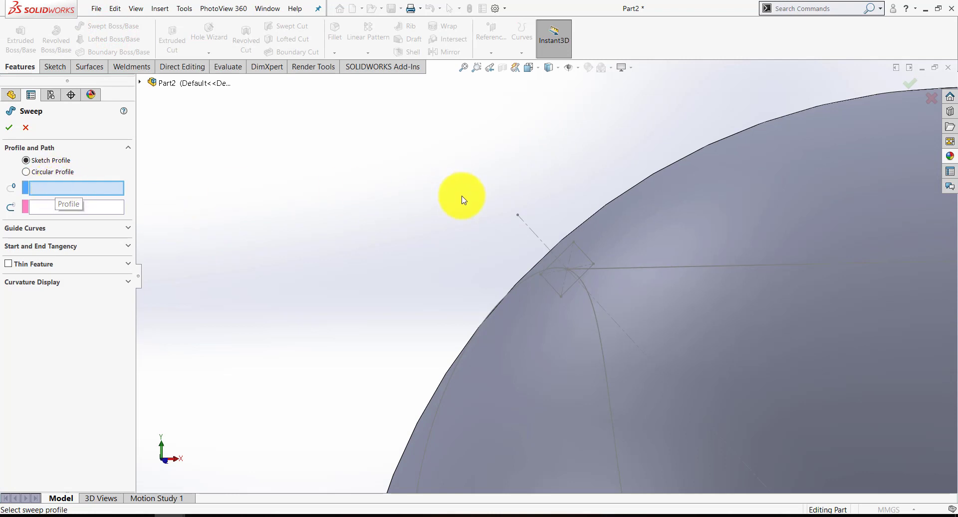
pyautogui.click(557, 253)
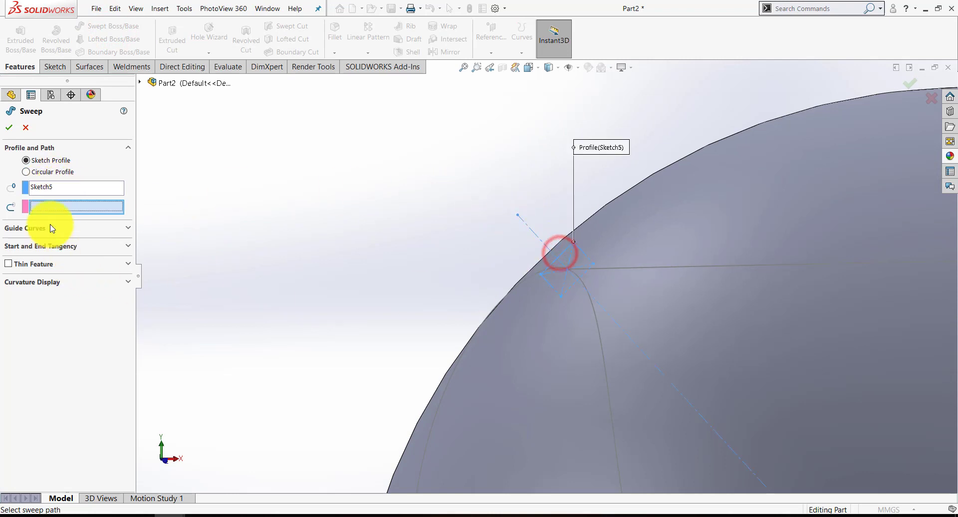
pyautogui.click(599, 342)
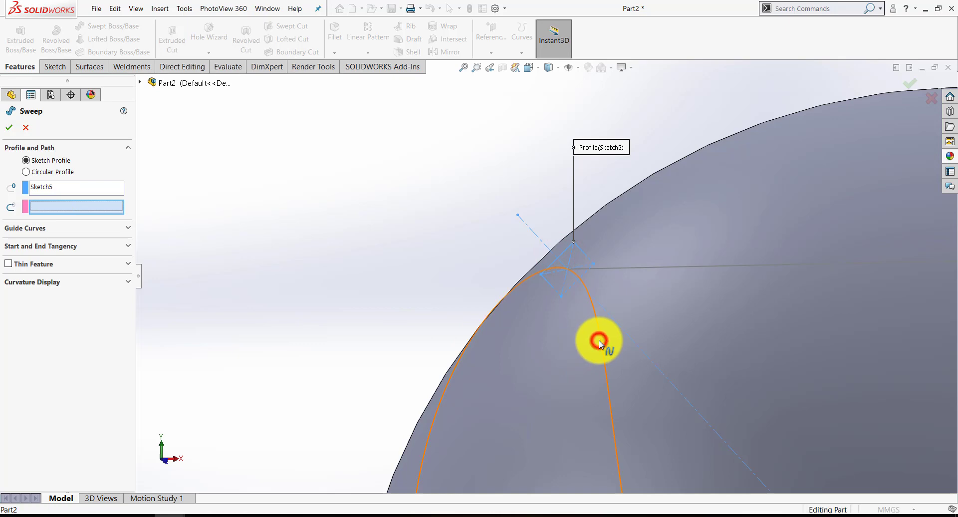
pyautogui.click(599, 342)
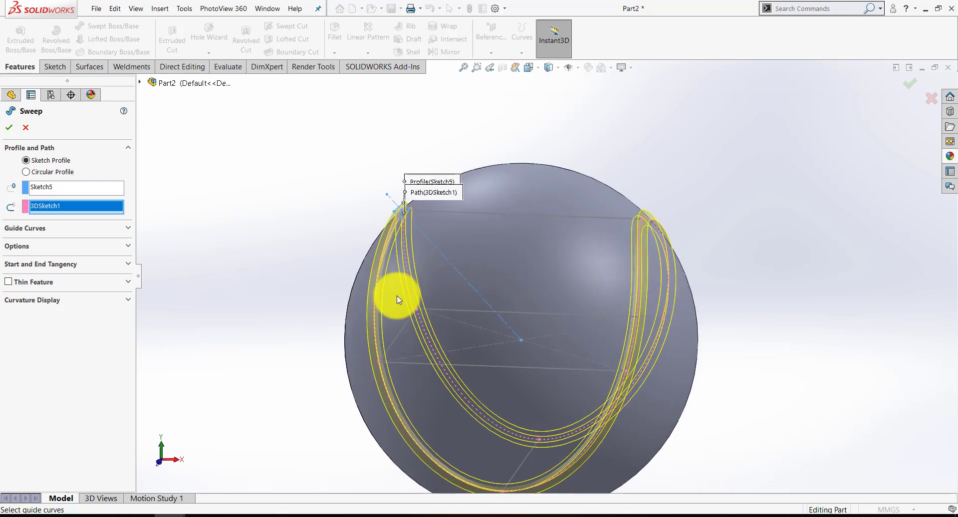
pyautogui.moveTo(98, 241)
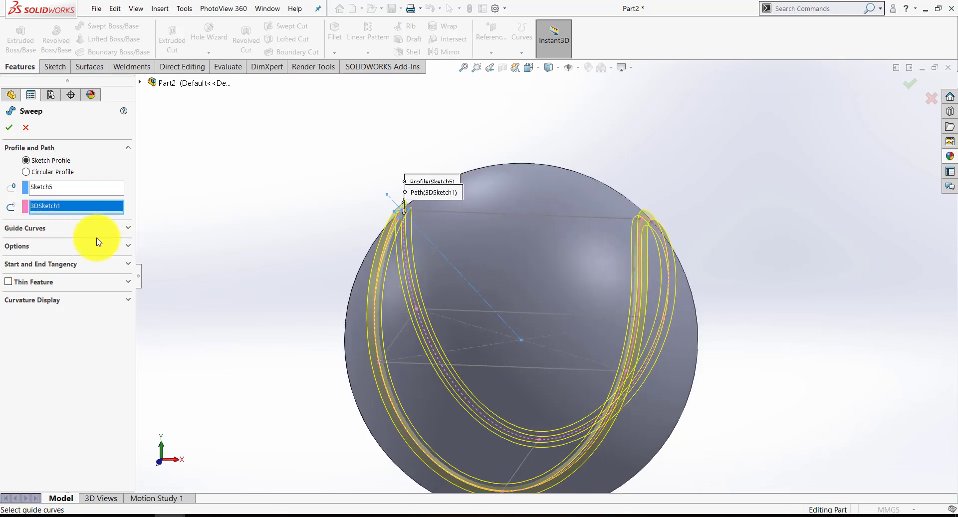
# Keep the sweep's profile orientation on Follow Path and confirm Sweep1
pyautogui.click(17, 245)
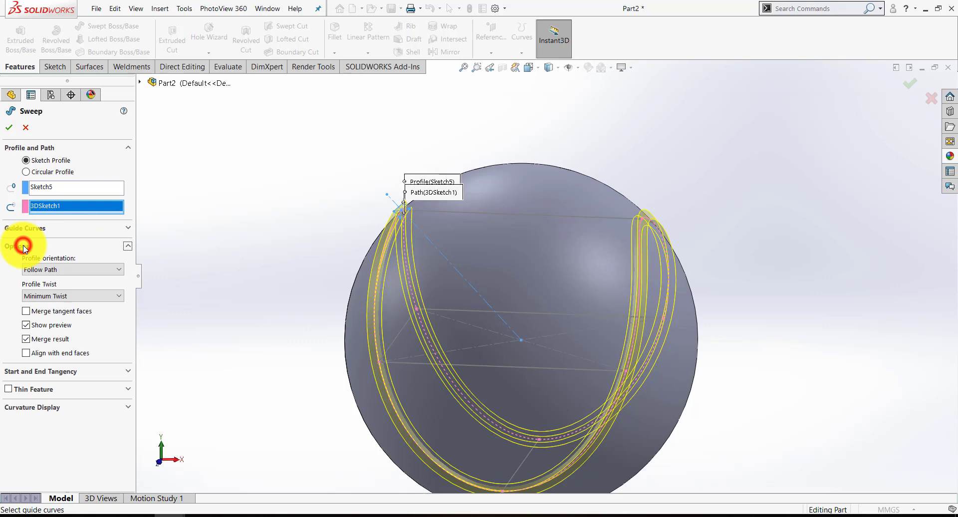
pyautogui.moveTo(20, 263)
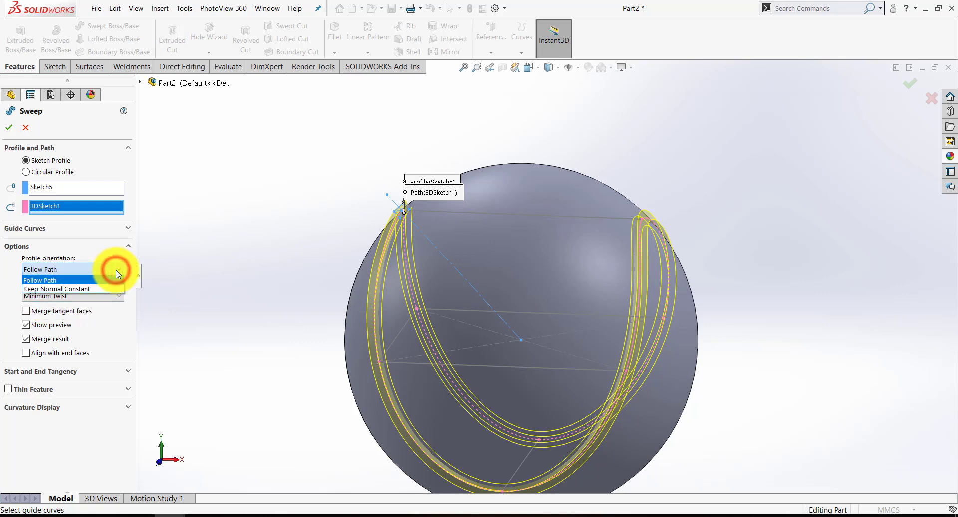
pyautogui.moveTo(73, 288)
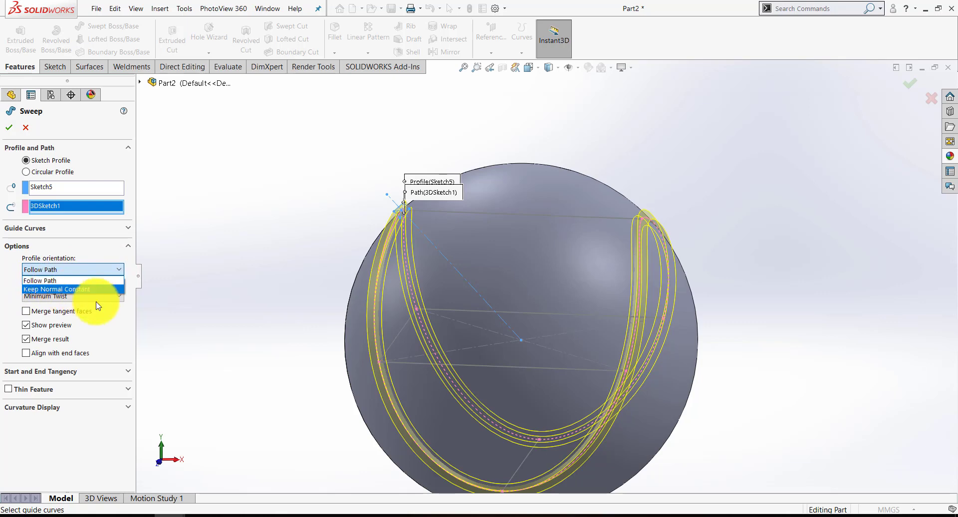
pyautogui.click(46, 297)
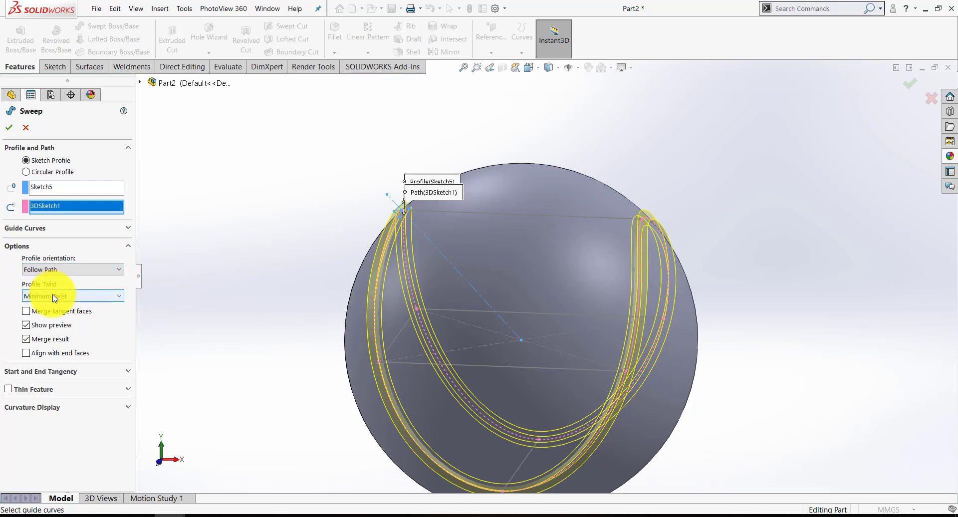
pyautogui.click(9, 128)
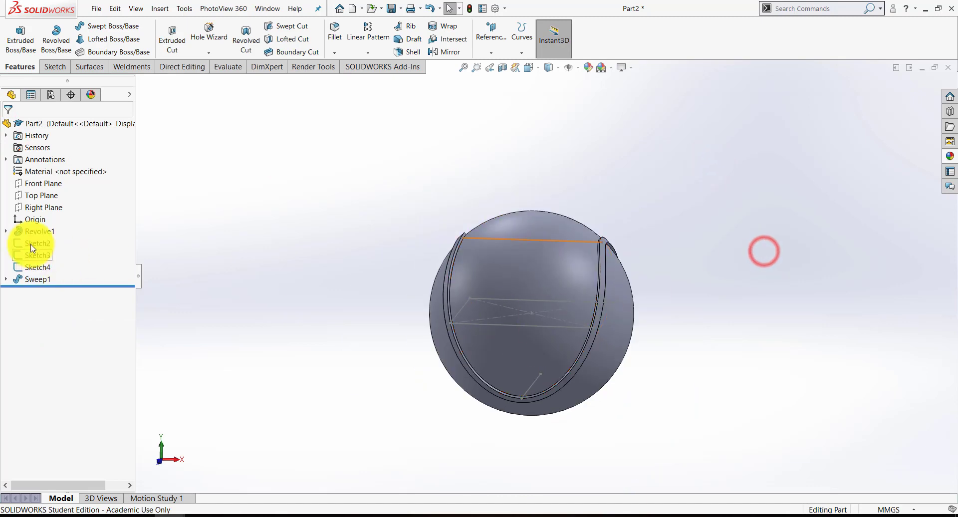
# Hide the Sketch2 helper sketch, leaving only the sphere and its seam
pyautogui.rightClick(37, 242)
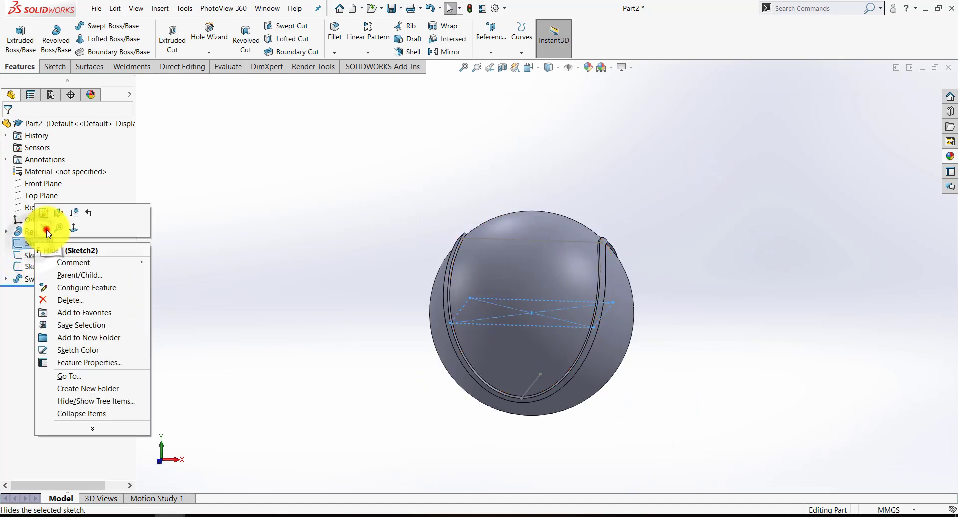
pyautogui.click(52, 249)
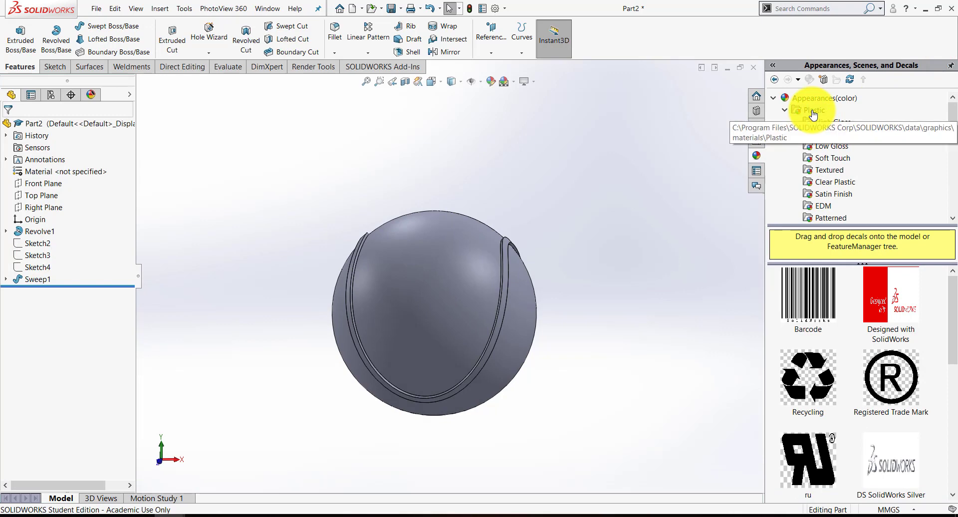
# Apply black low-gloss plastic to the Sweep1 seam and orbit to inspect it
pyautogui.click(832, 146)
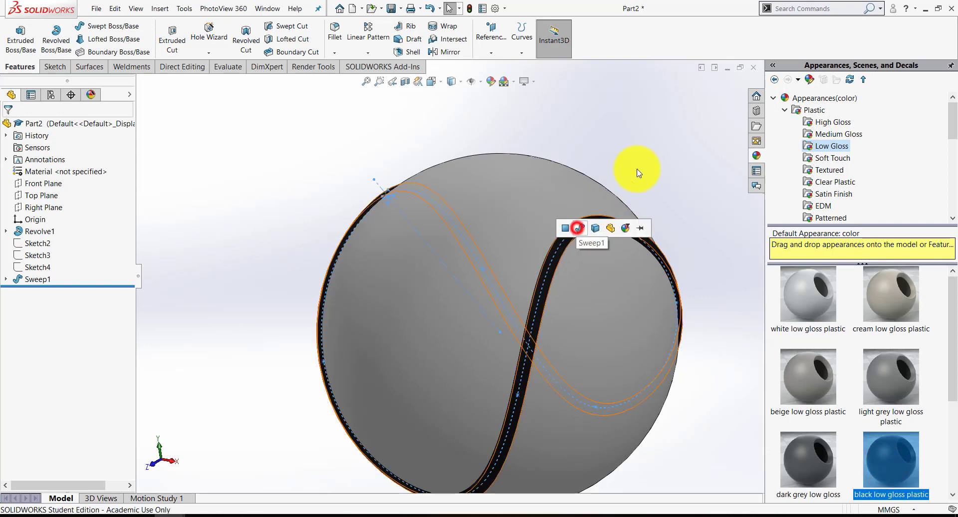
pyautogui.click(313, 67)
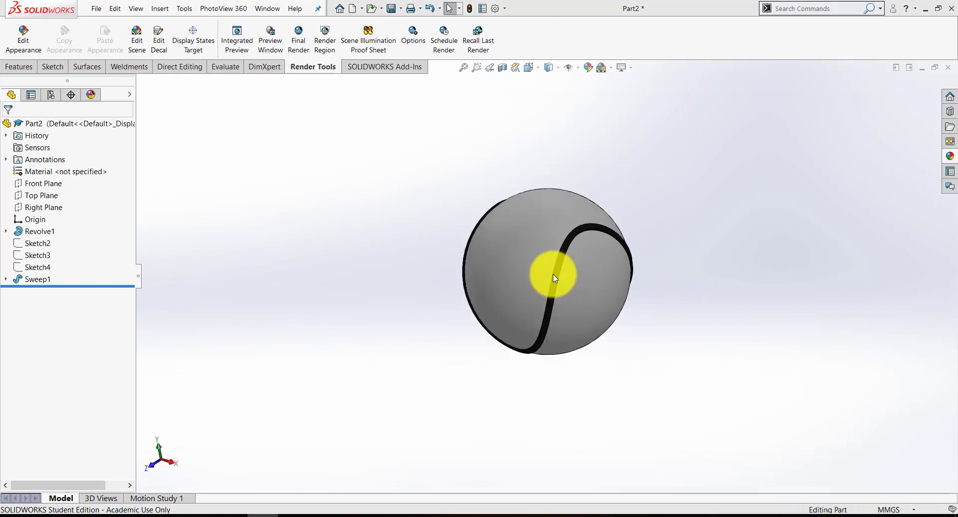
pyautogui.moveTo(553, 278); pyautogui.dragTo(501, 264)
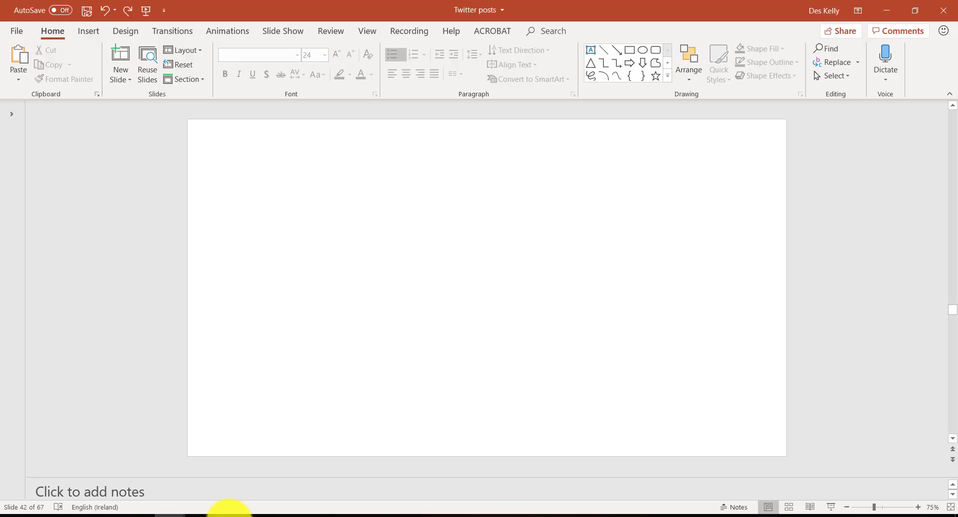
pyautogui.moveTo(550, 306)
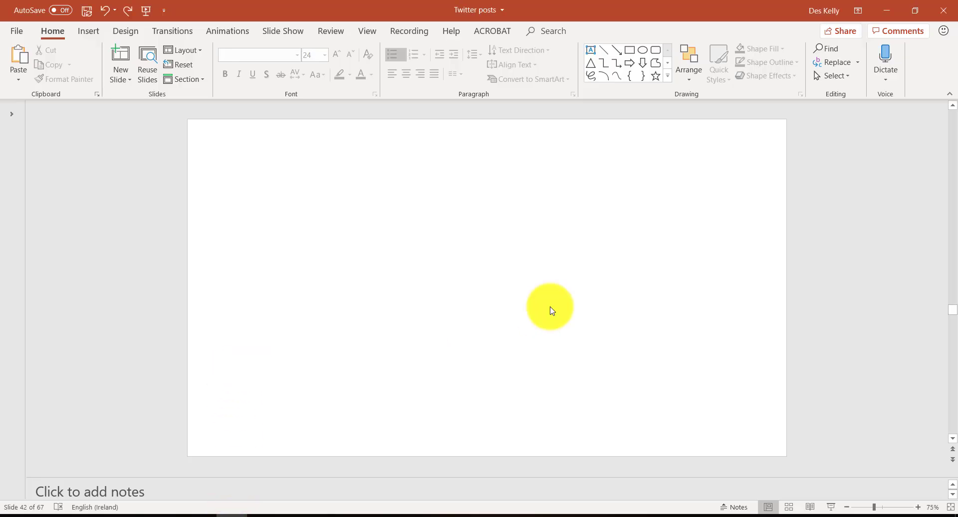
# Insert the GMIT logo picture, move it to the upper left, and pick a recolour option
pyautogui.click(87, 31)
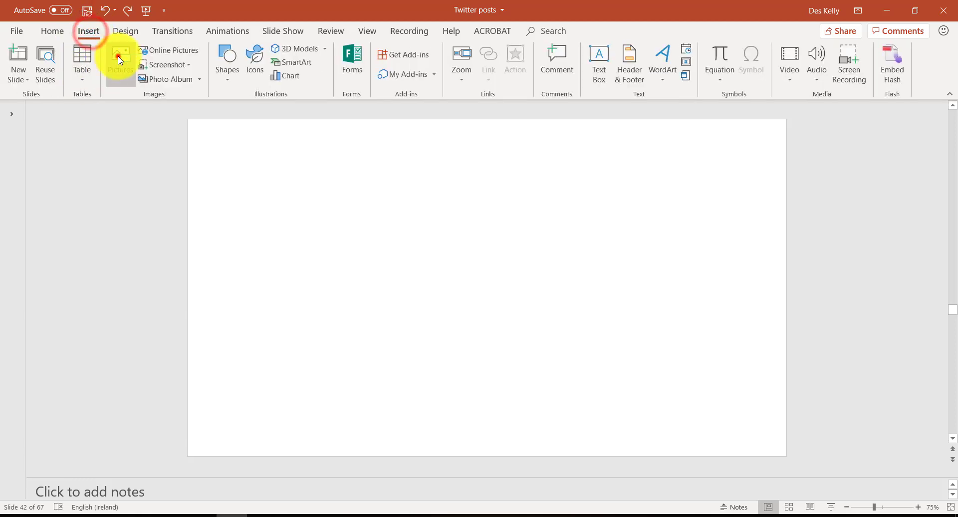
pyautogui.click(119, 58)
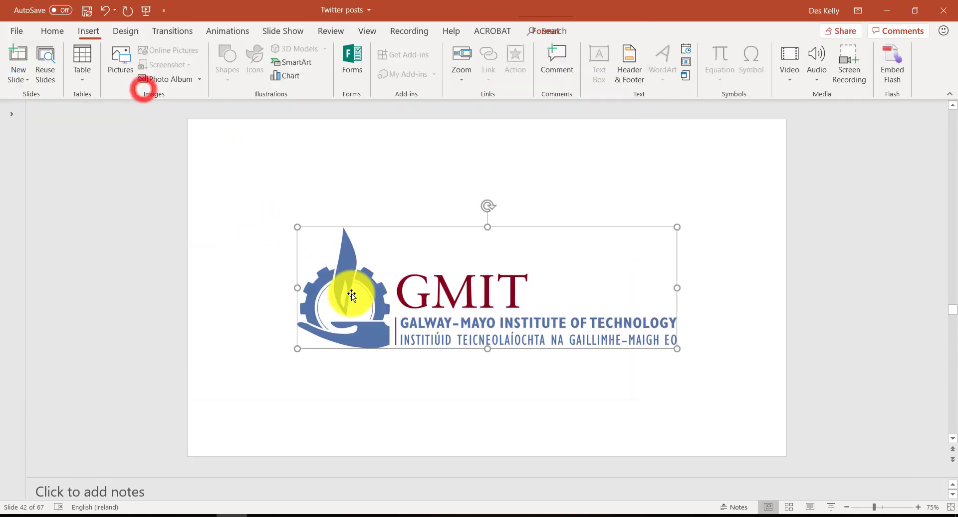
pyautogui.moveTo(352, 296); pyautogui.dragTo(128, 214)
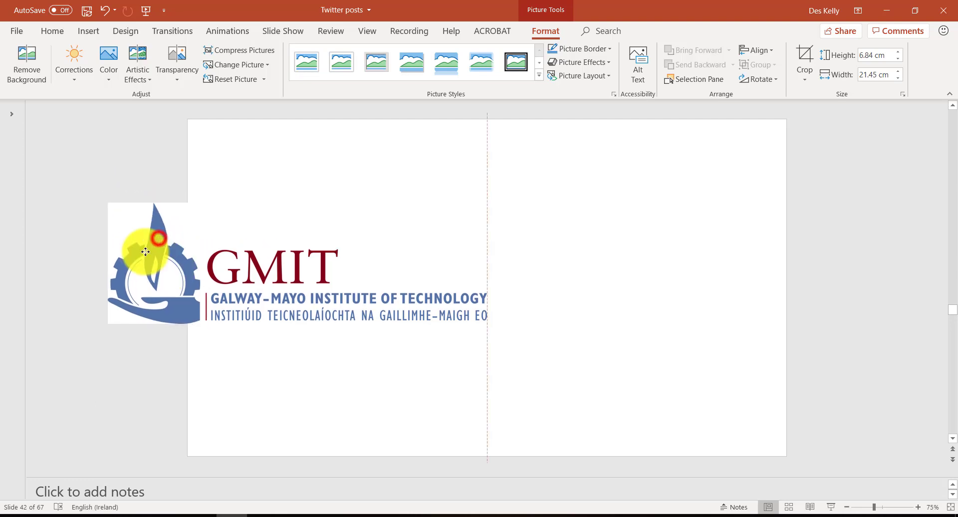
pyautogui.moveTo(147, 253); pyautogui.dragTo(150, 228)
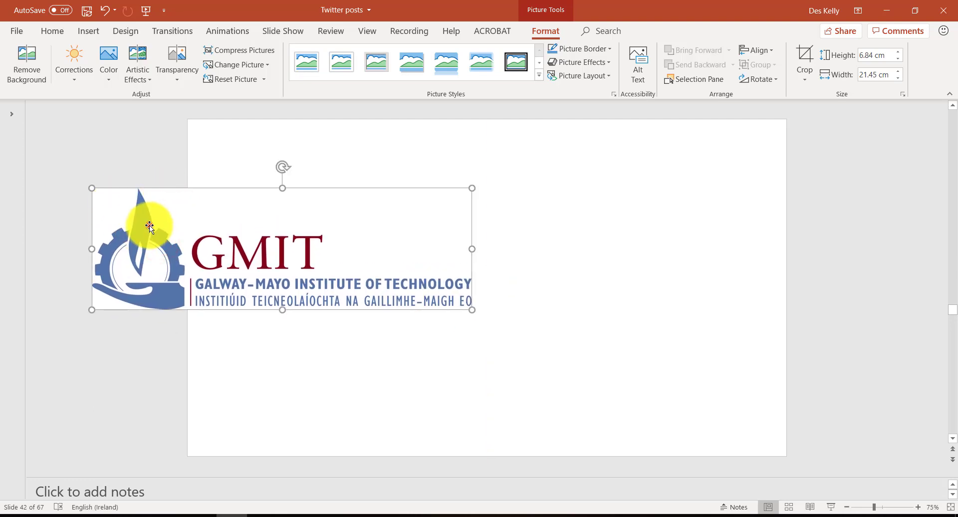
pyautogui.click(108, 61)
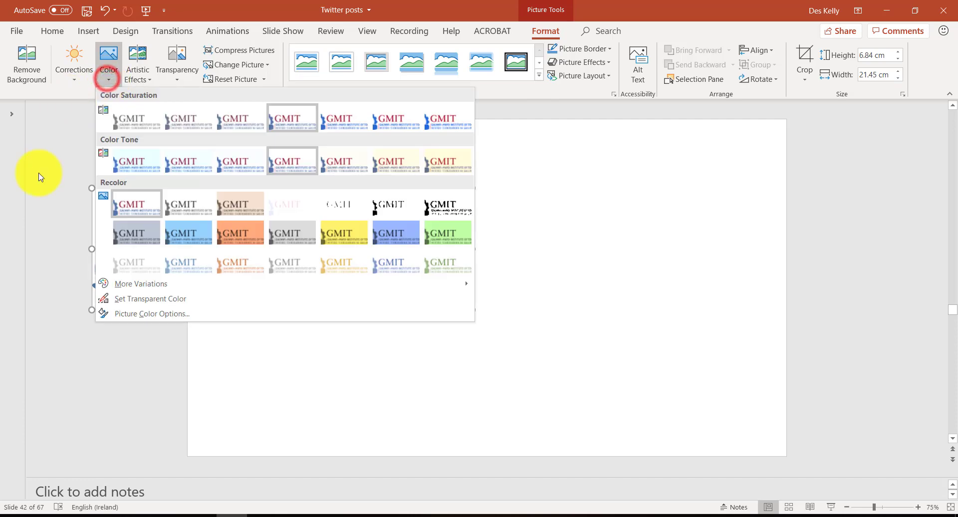
pyautogui.click(150, 299)
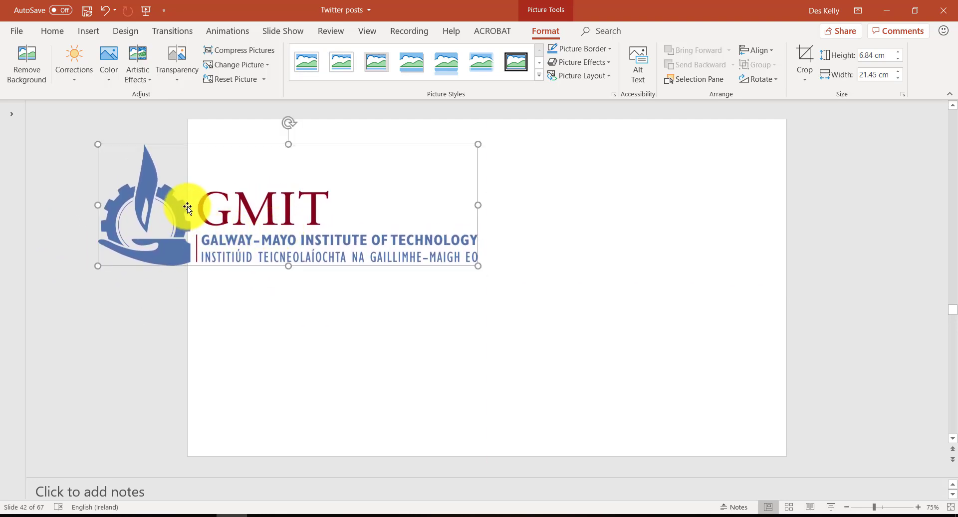
pyautogui.moveTo(157, 226)
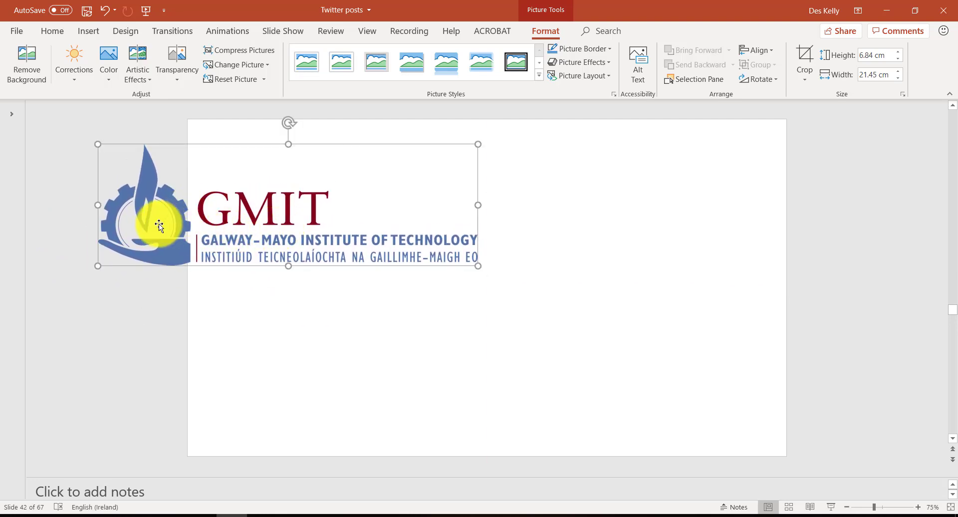
# Export the logo with Save as Picture as a PNG 'logo clear' to the Desktop
pyautogui.rightClick(159, 227)
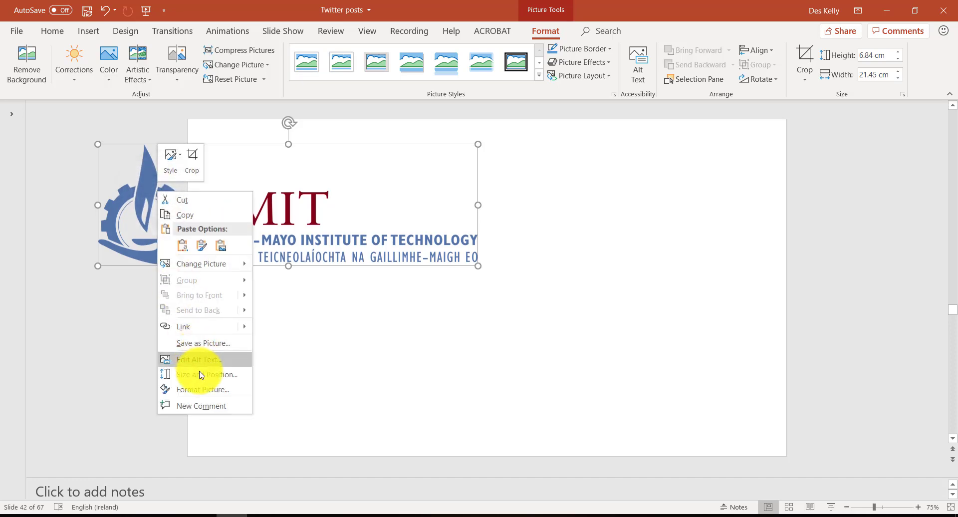
pyautogui.click(203, 343)
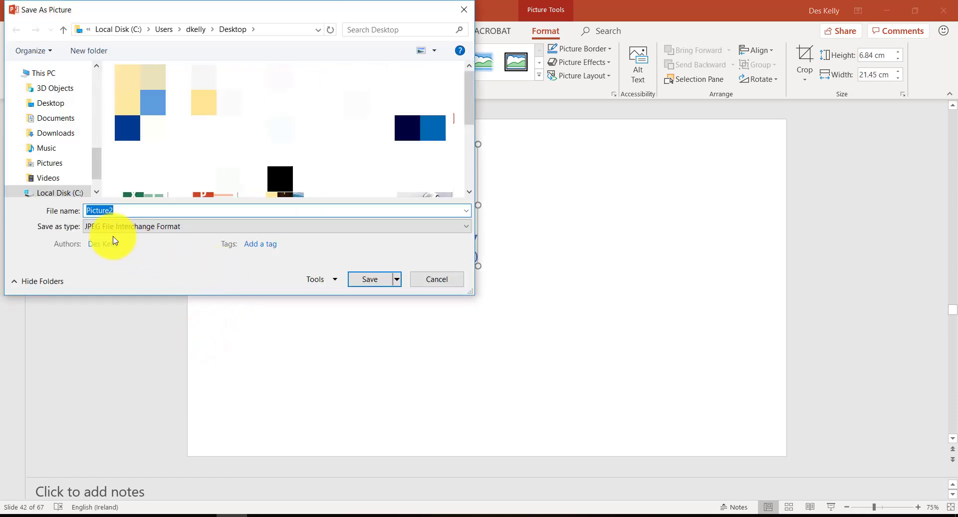
pyautogui.click(274, 226)
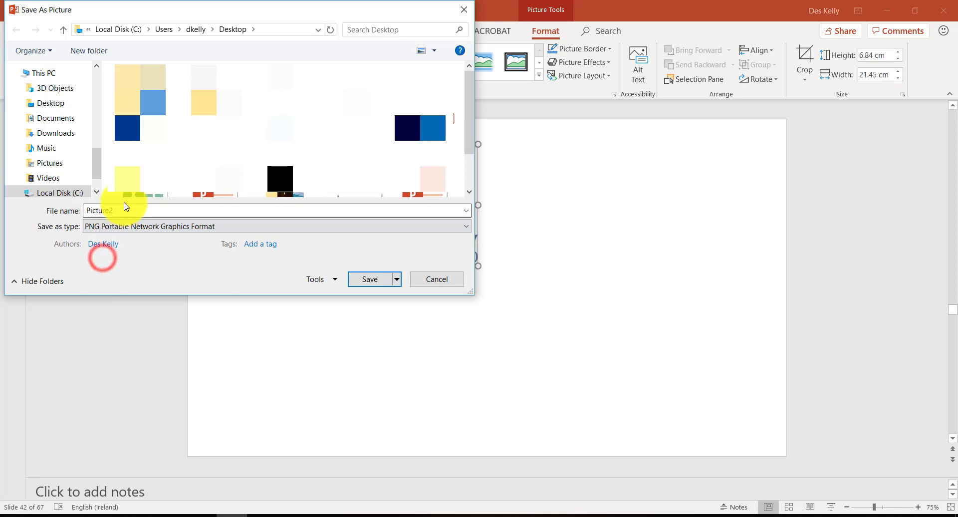
pyautogui.write('logo')
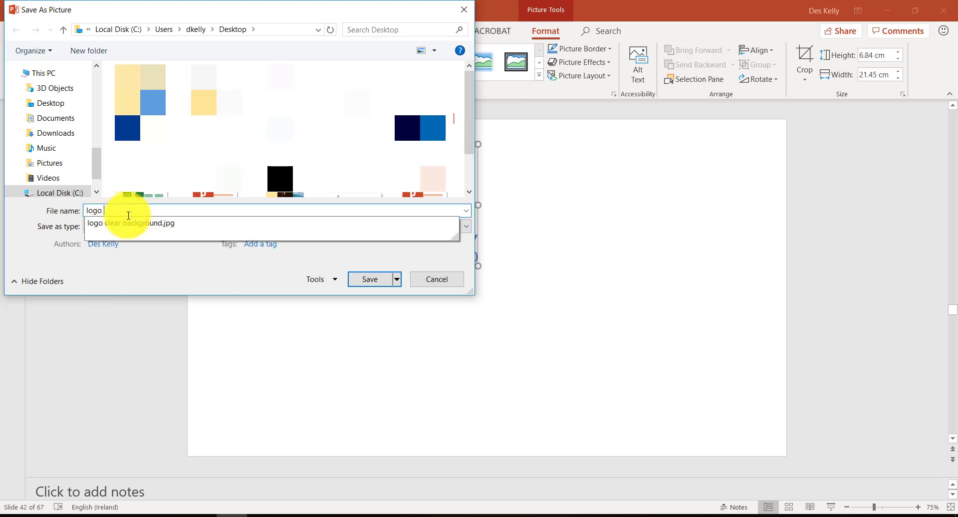
pyautogui.write('clear')
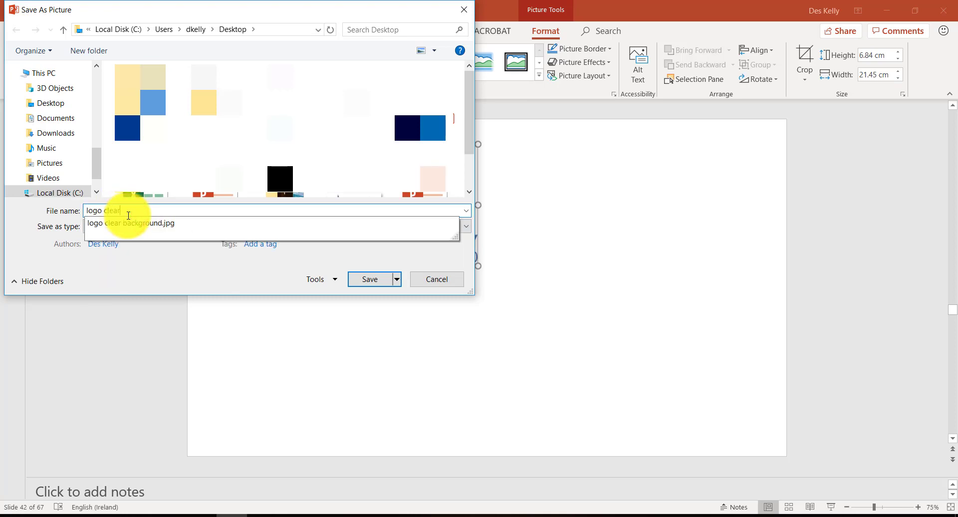
pyautogui.click(369, 278)
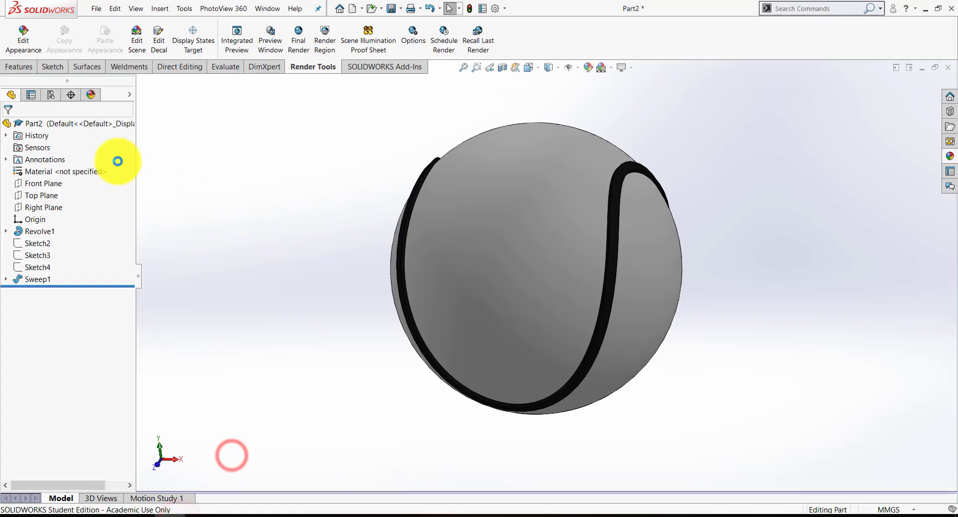
pyautogui.moveTo(316, 70)
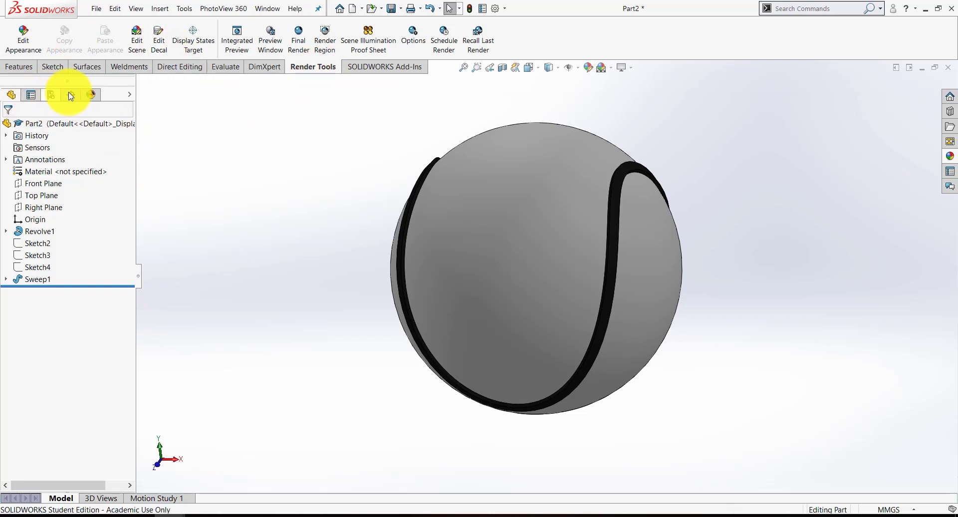
# Add a new decal from the DisplayManager Decals list and browse for the logo image
pyautogui.click(89, 95)
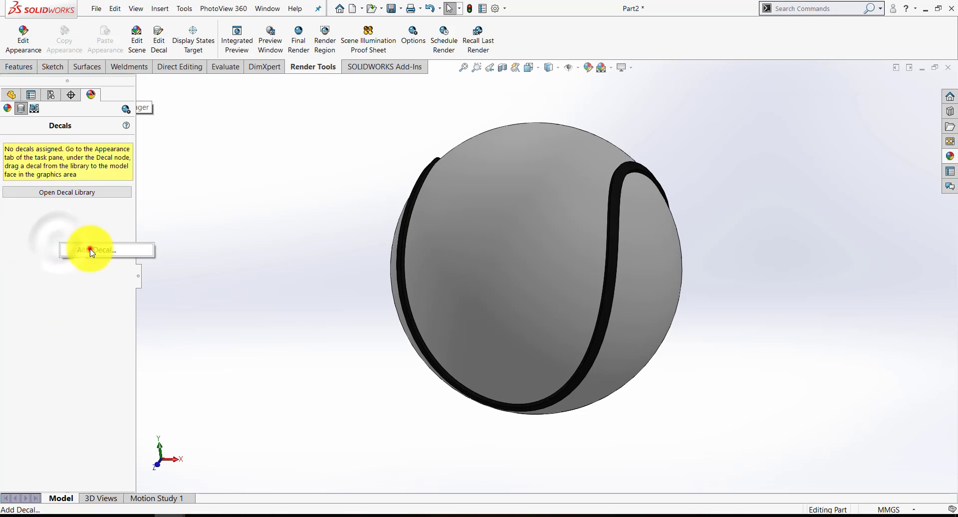
pyautogui.click(104, 250)
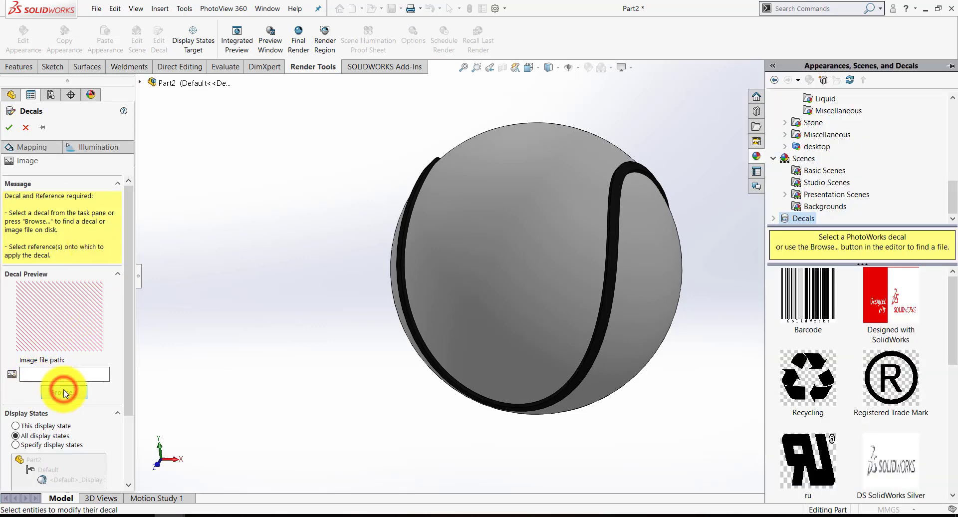
pyautogui.click(64, 392)
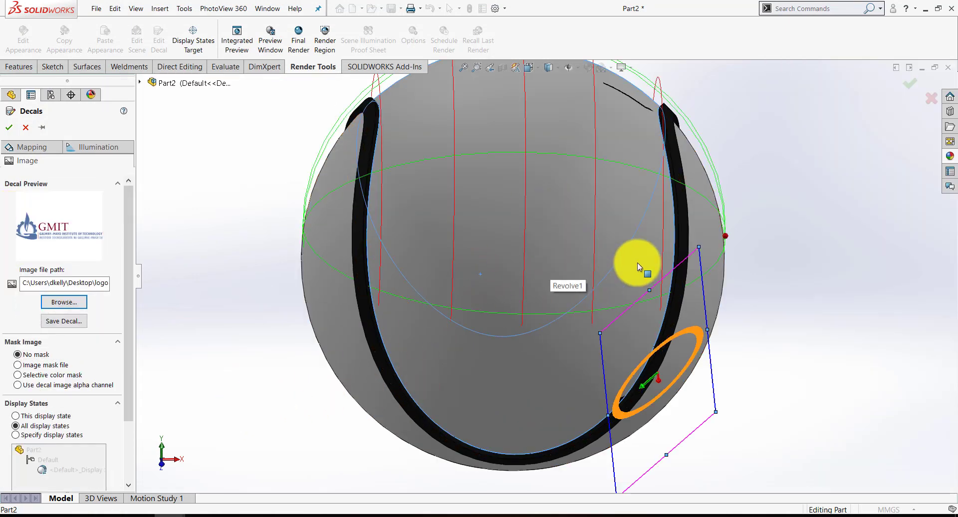
# Set the decal mapping to Projection from the Current View
pyautogui.click(31, 147)
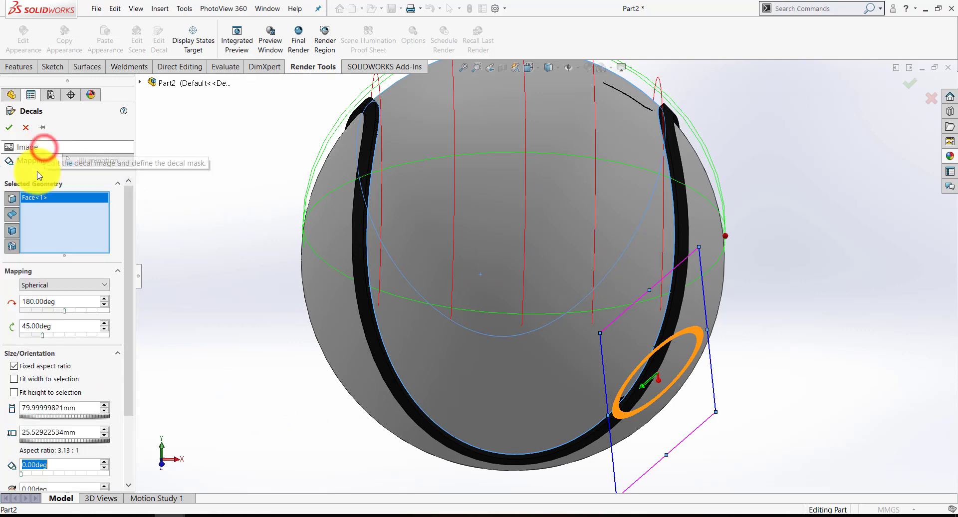
pyautogui.click(64, 285)
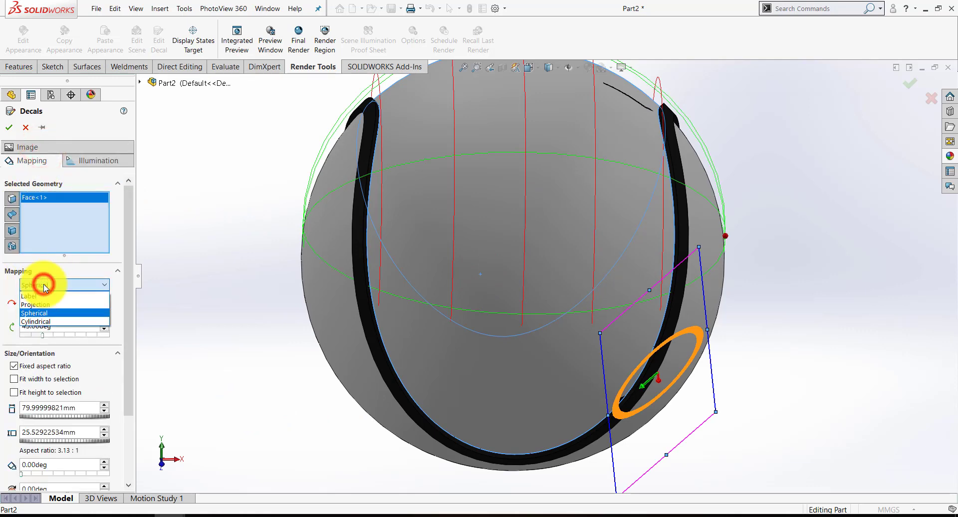
pyautogui.click(35, 304)
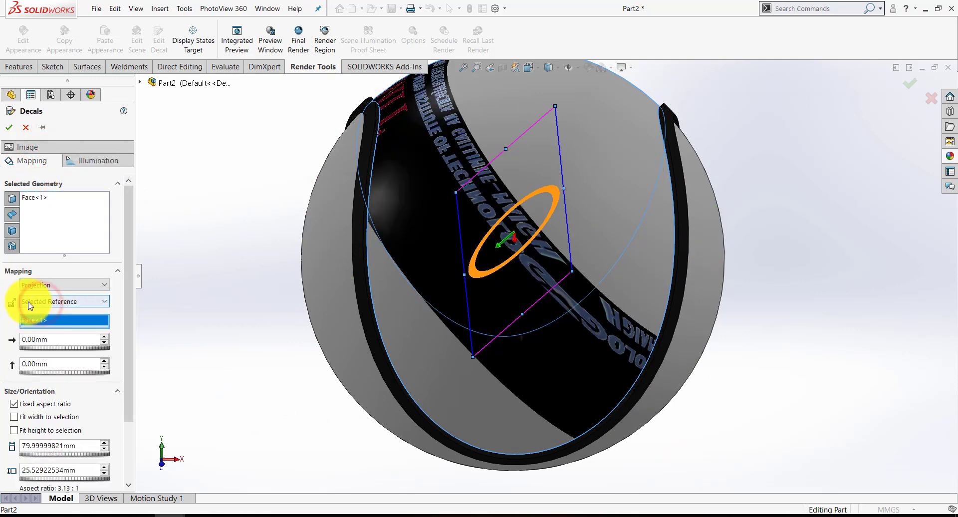
pyautogui.click(64, 302)
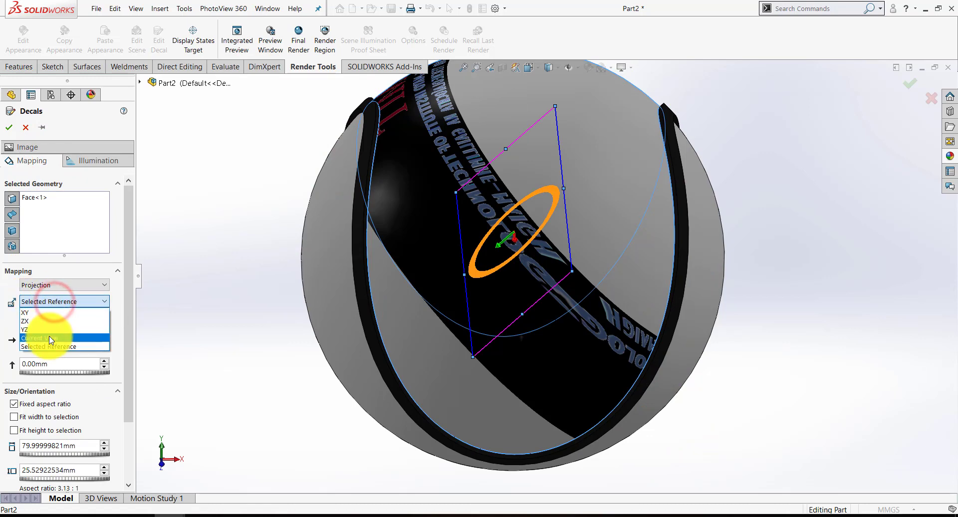
pyautogui.click(41, 338)
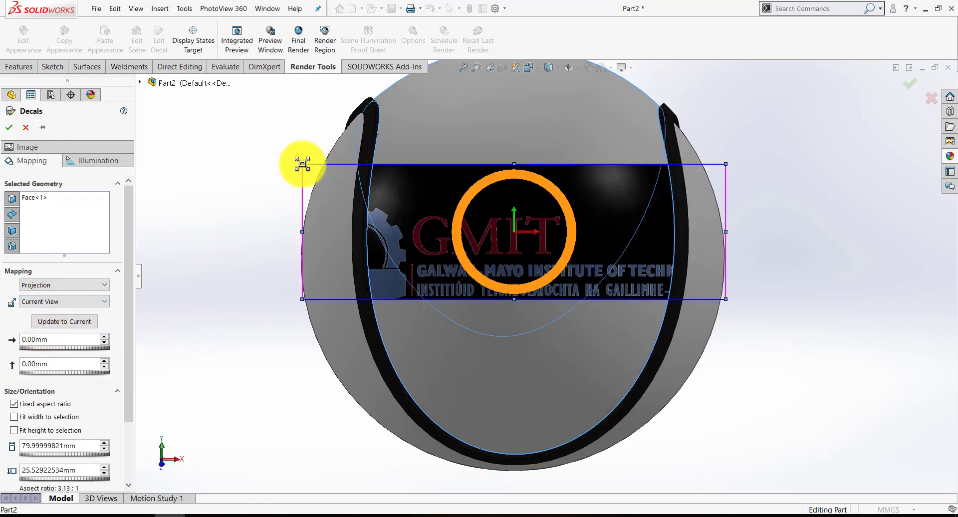
# Shrink the logo decal to about 47 mm wide and centre it on the ball's front
pyautogui.moveTo(302, 164); pyautogui.dragTo(441, 210)
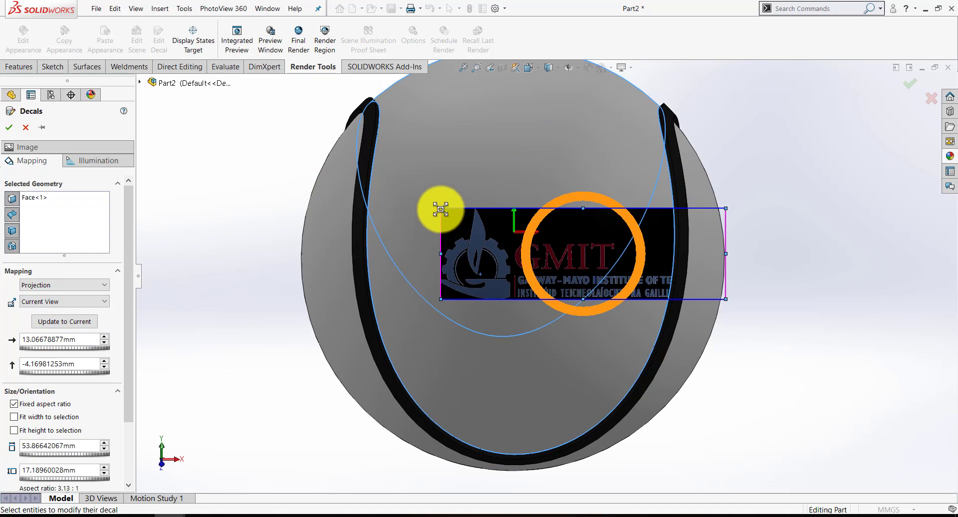
pyautogui.moveTo(440, 210); pyautogui.dragTo(546, 257)
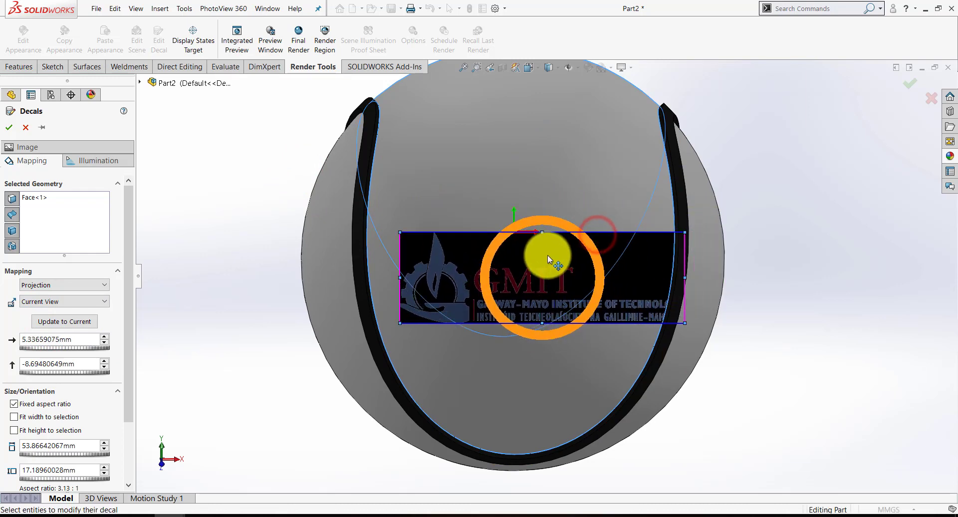
pyautogui.moveTo(547, 260); pyautogui.dragTo(534, 240)
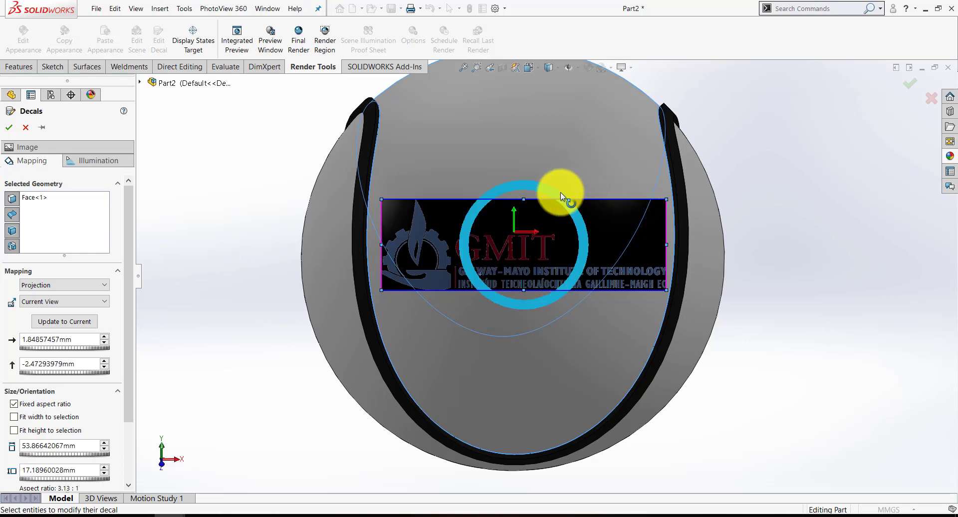
pyautogui.moveTo(562, 190); pyautogui.dragTo(544, 192)
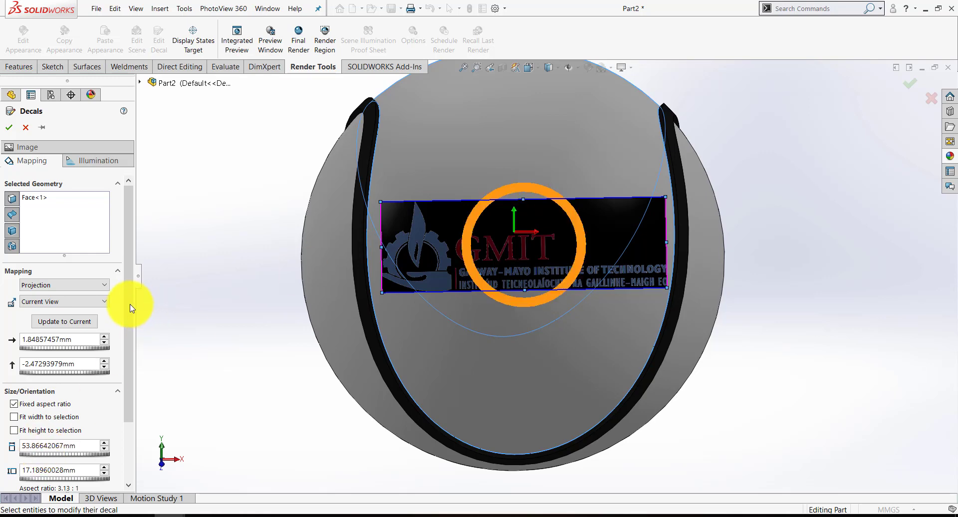
pyautogui.scroll(-3)
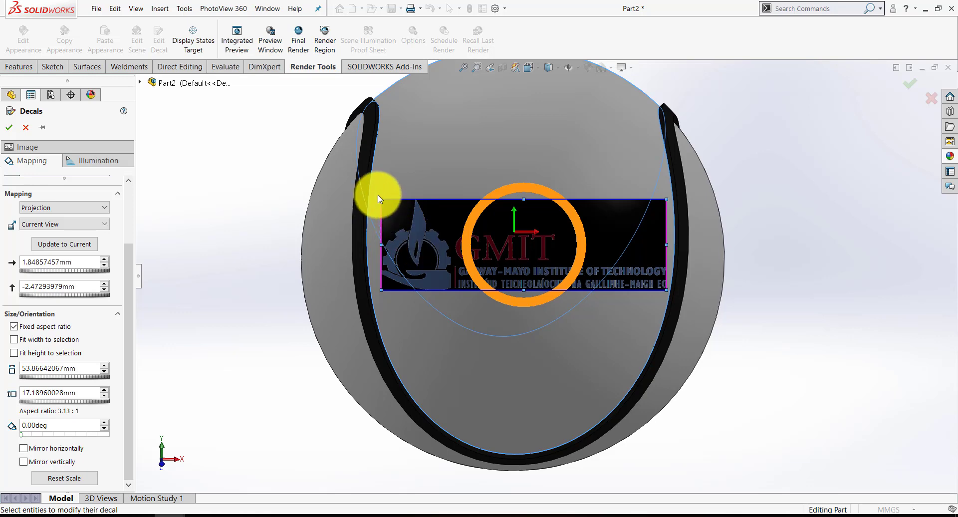
pyautogui.moveTo(382, 199); pyautogui.dragTo(553, 263)
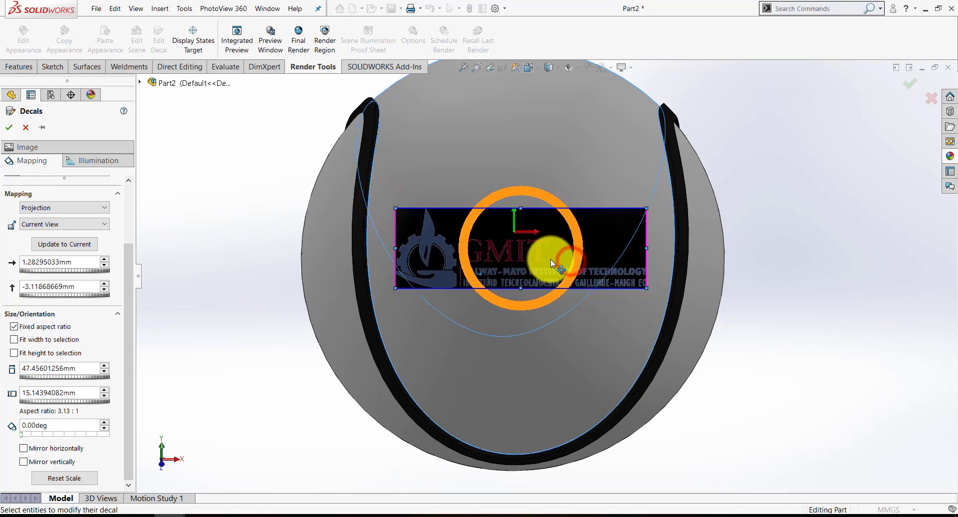
# Enable 'Use decal image alpha channel', then orbit and zoom out to inspect the logo
pyautogui.click(26, 147)
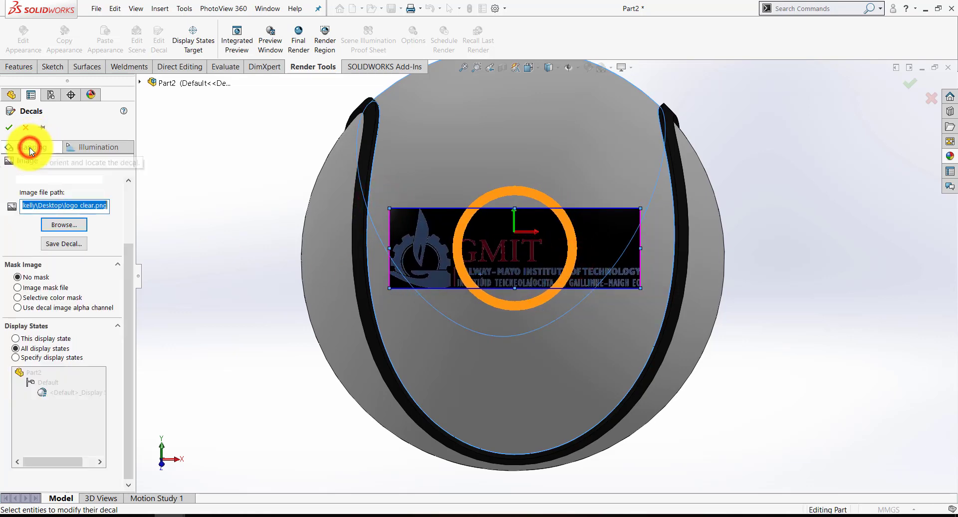
pyautogui.moveTo(20, 308)
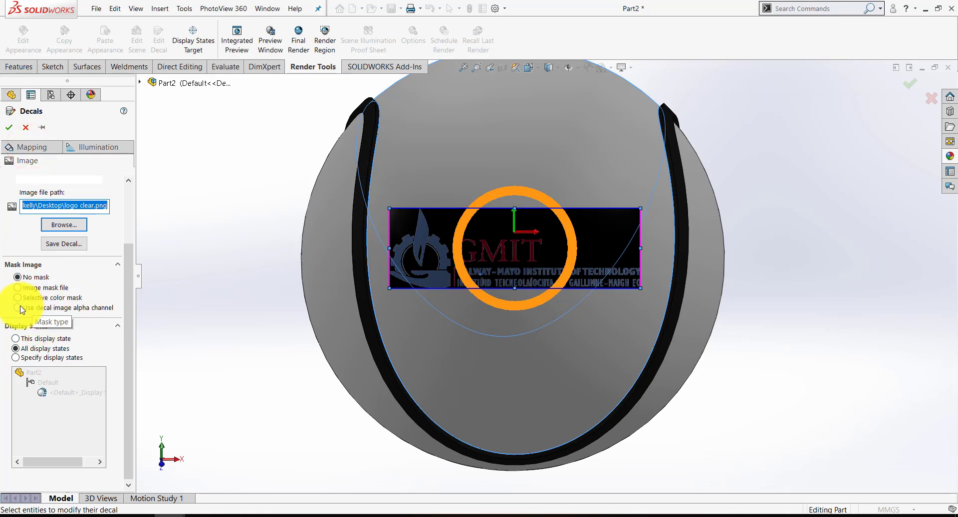
pyautogui.click(18, 307)
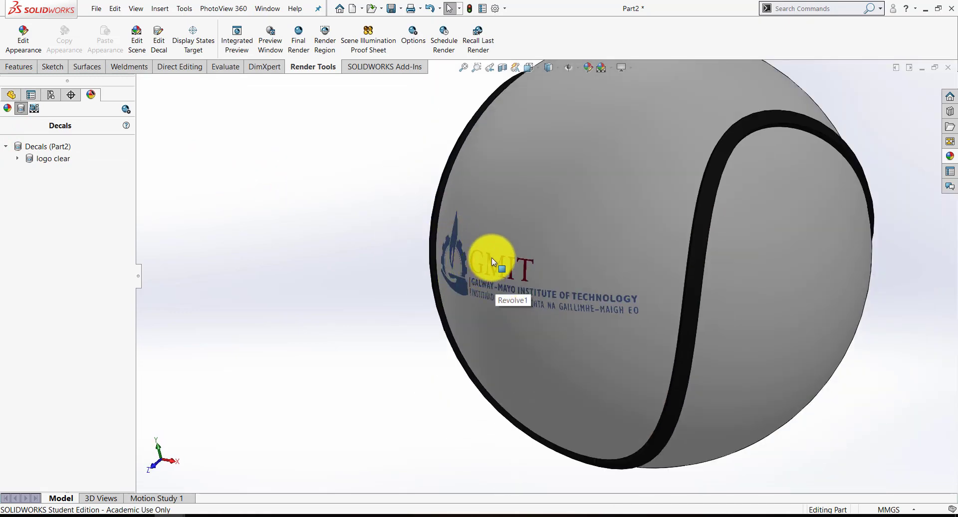
pyautogui.moveTo(495, 260); pyautogui.dragTo(522, 250)
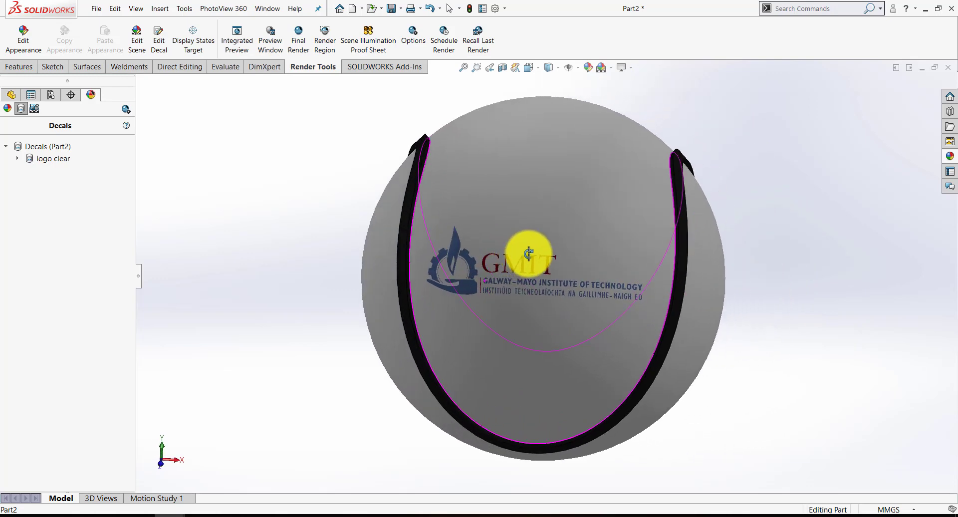
pyautogui.moveTo(531, 254); pyautogui.dragTo(531, 287)
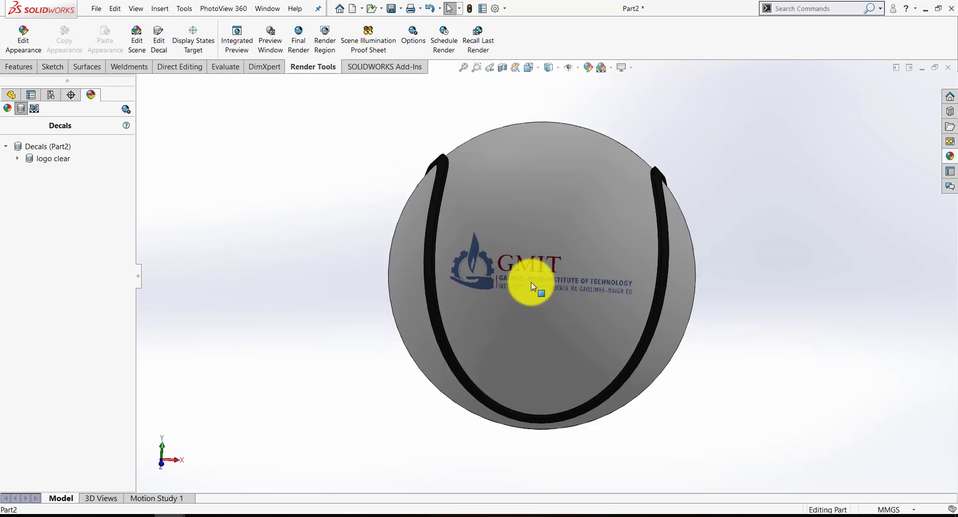
pyautogui.moveTo(534, 284); pyautogui.dragTo(516, 296)
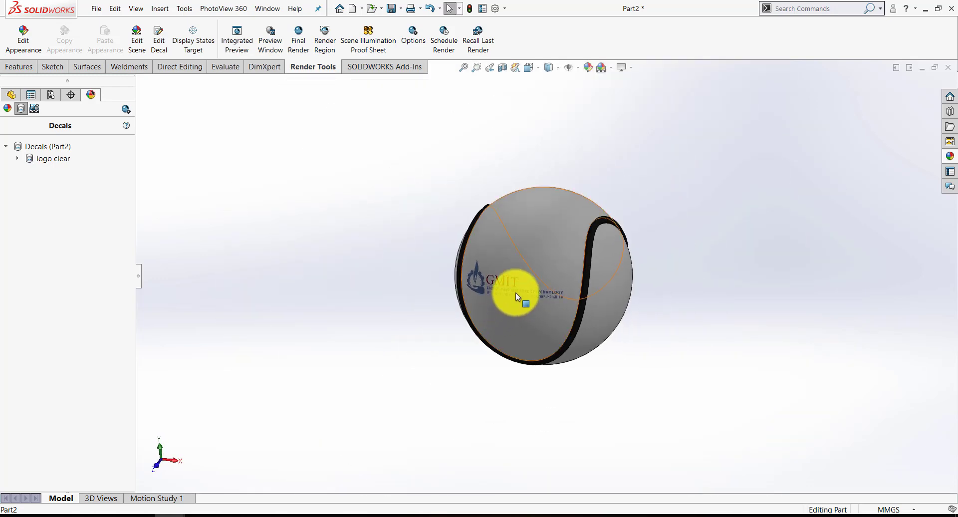